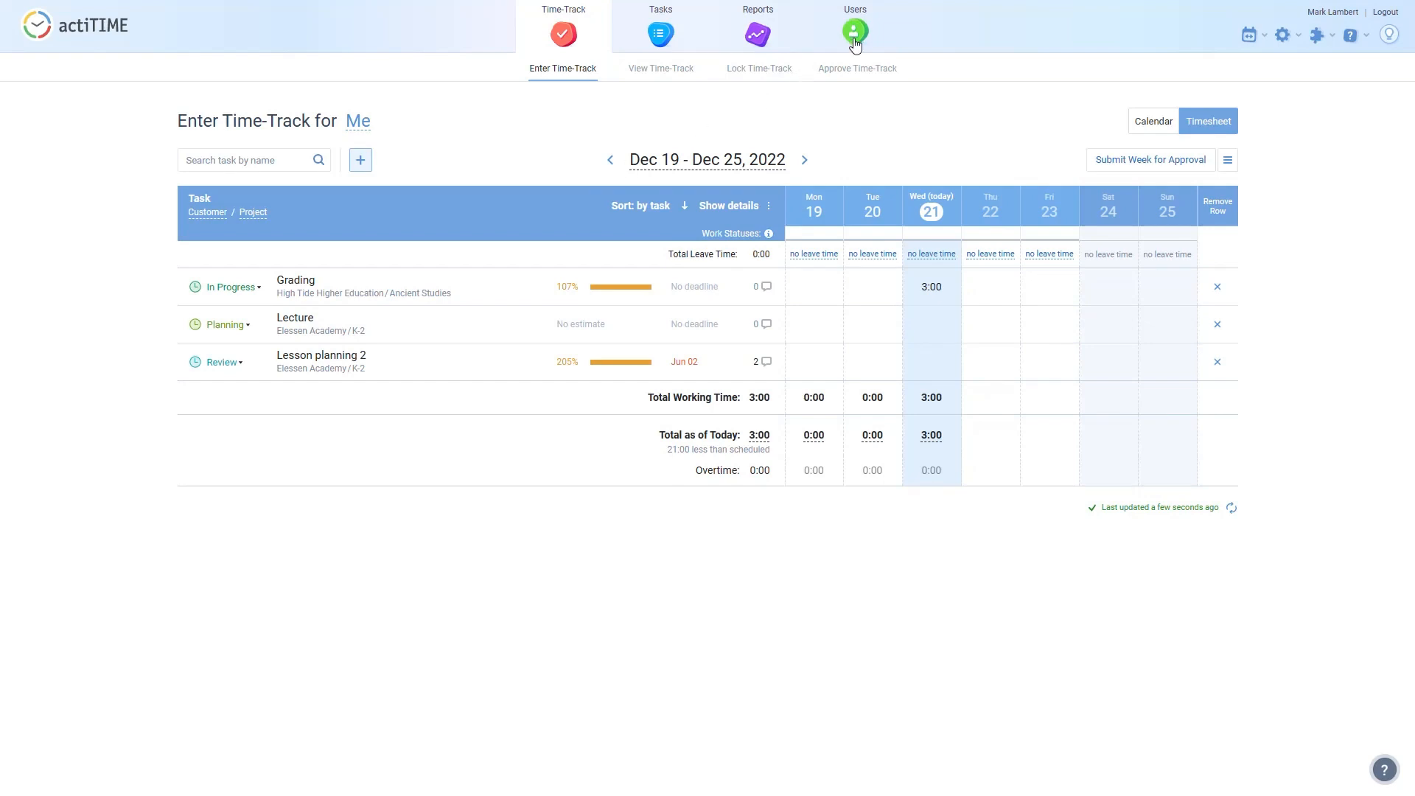
{"action": "left_click", "coordinate": [853, 34]}
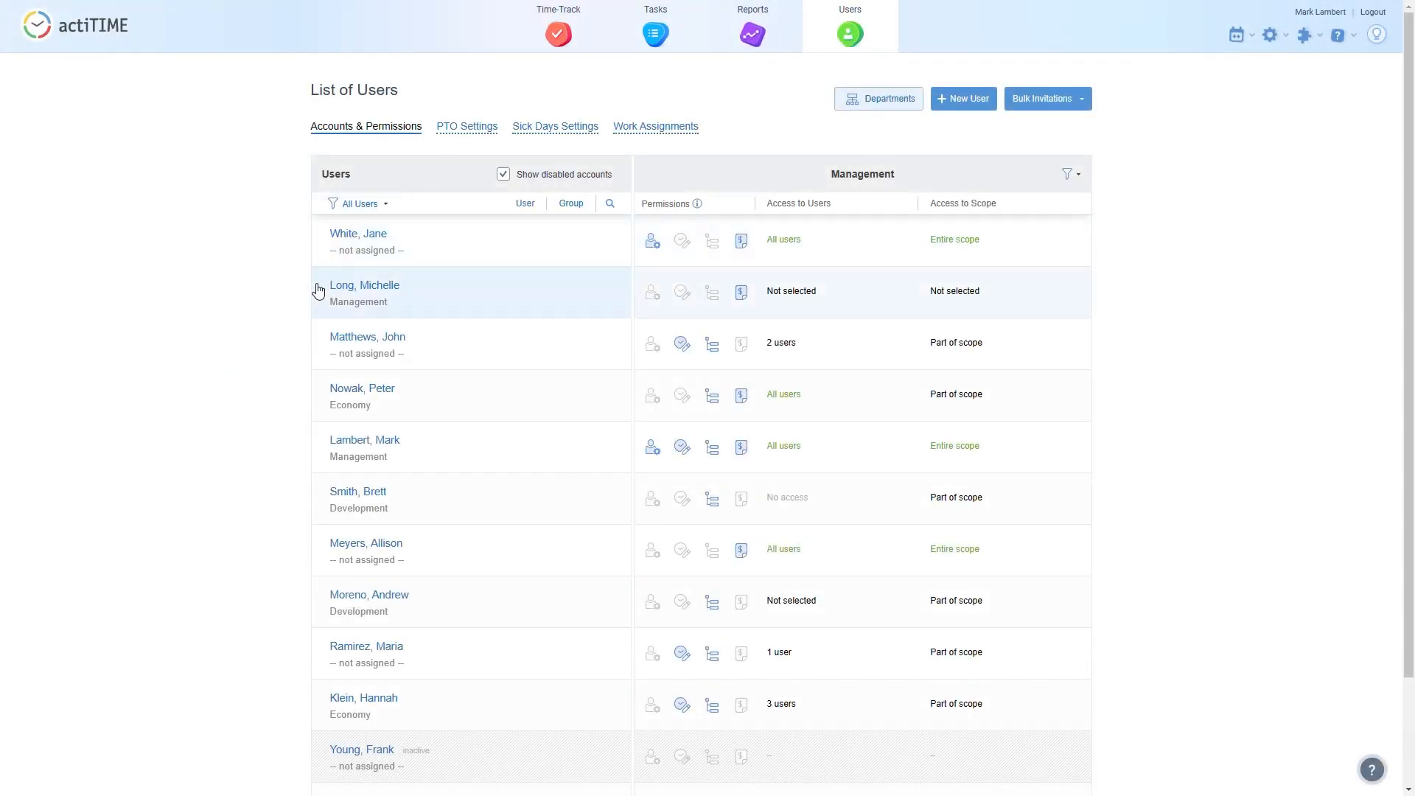
{"action": "left_click", "coordinate": [364, 284]}
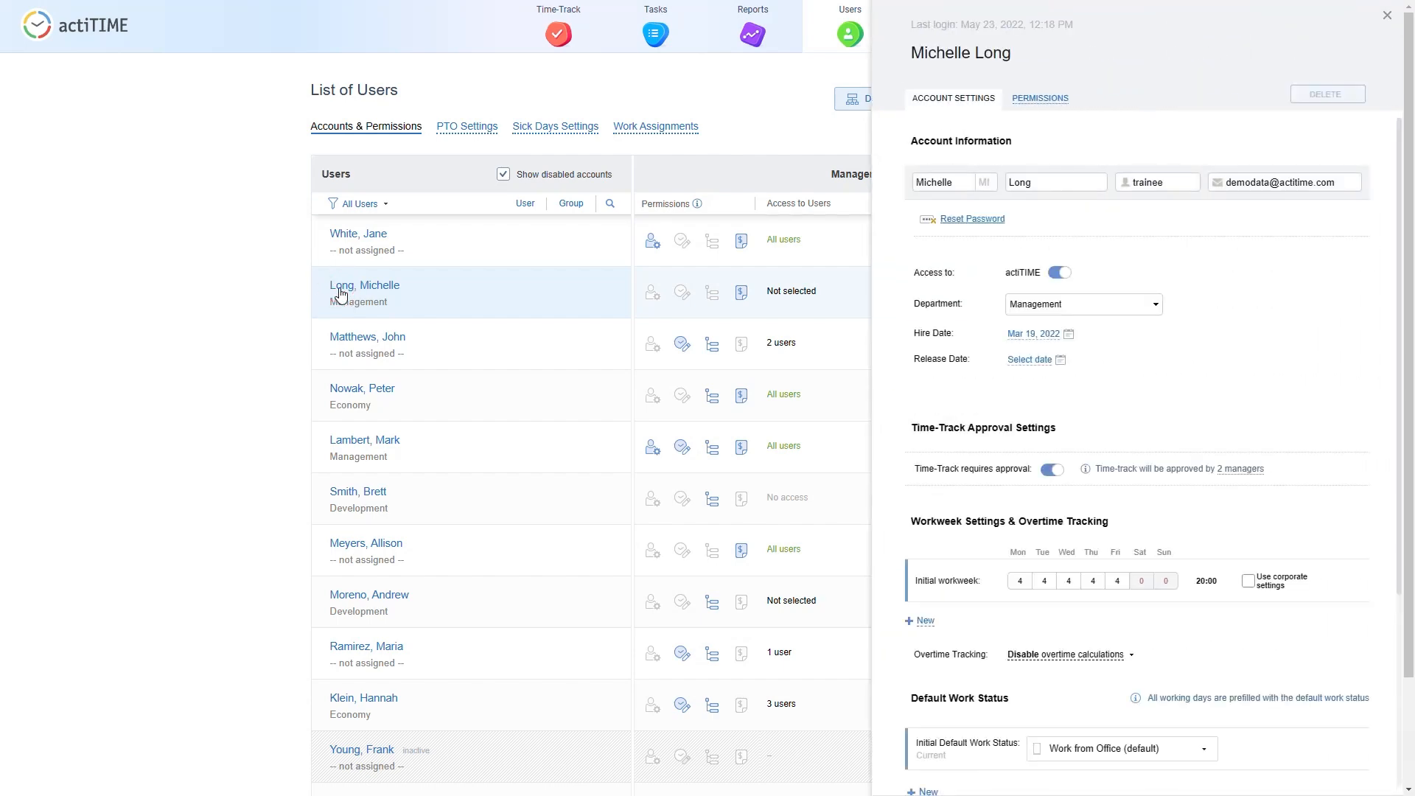
{"action": "mouse_move", "coordinate": [1046, 108]}
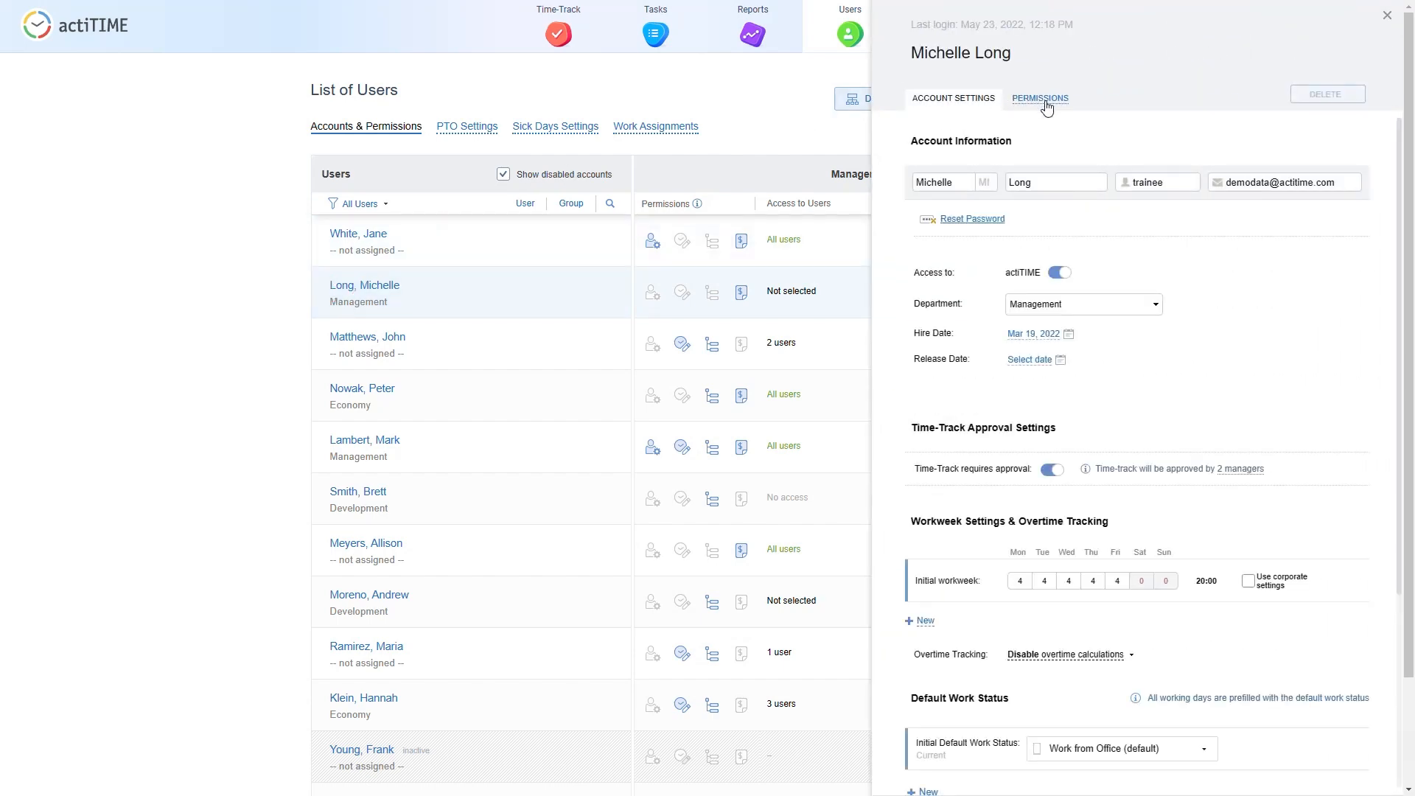
{"action": "left_click", "coordinate": [1039, 98]}
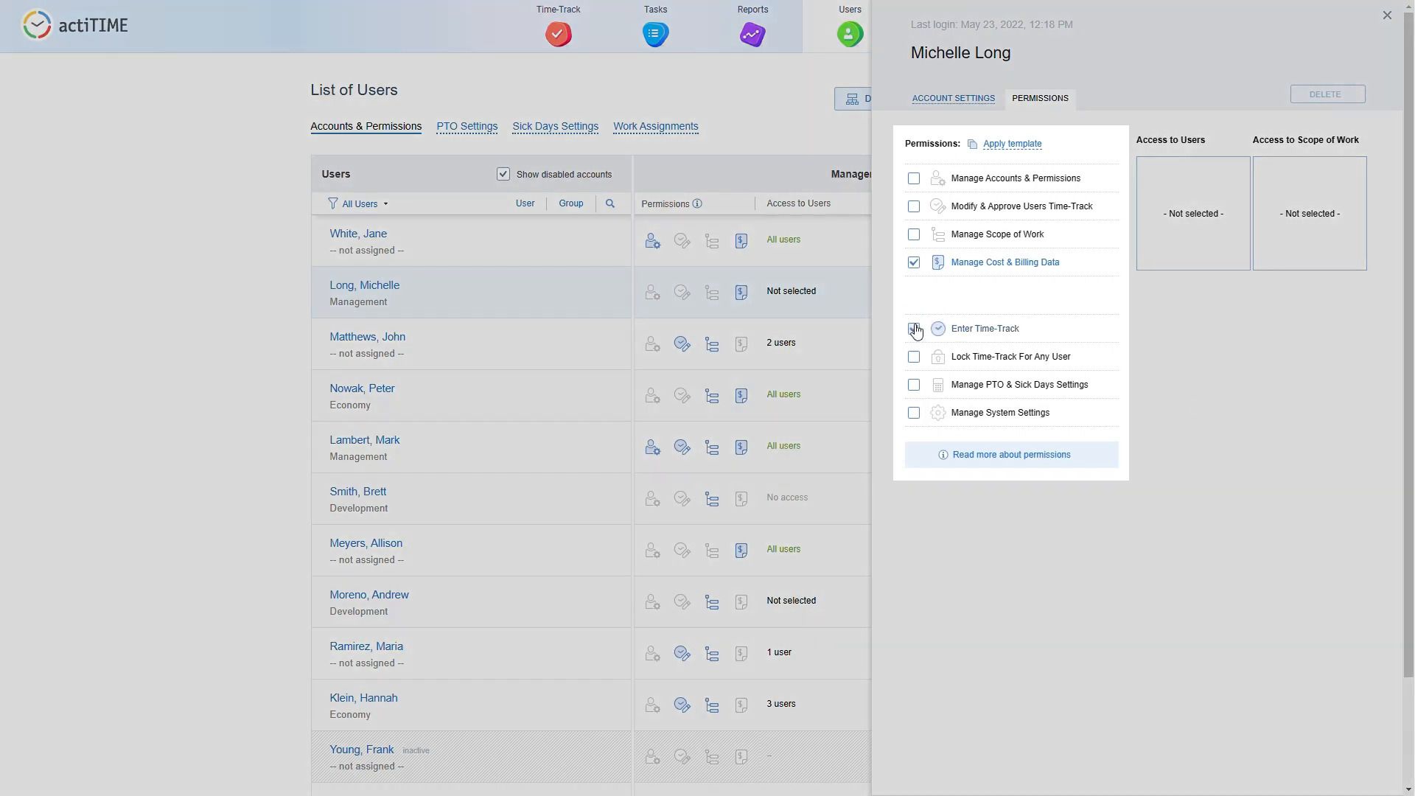
{"action": "left_click", "coordinate": [914, 328]}
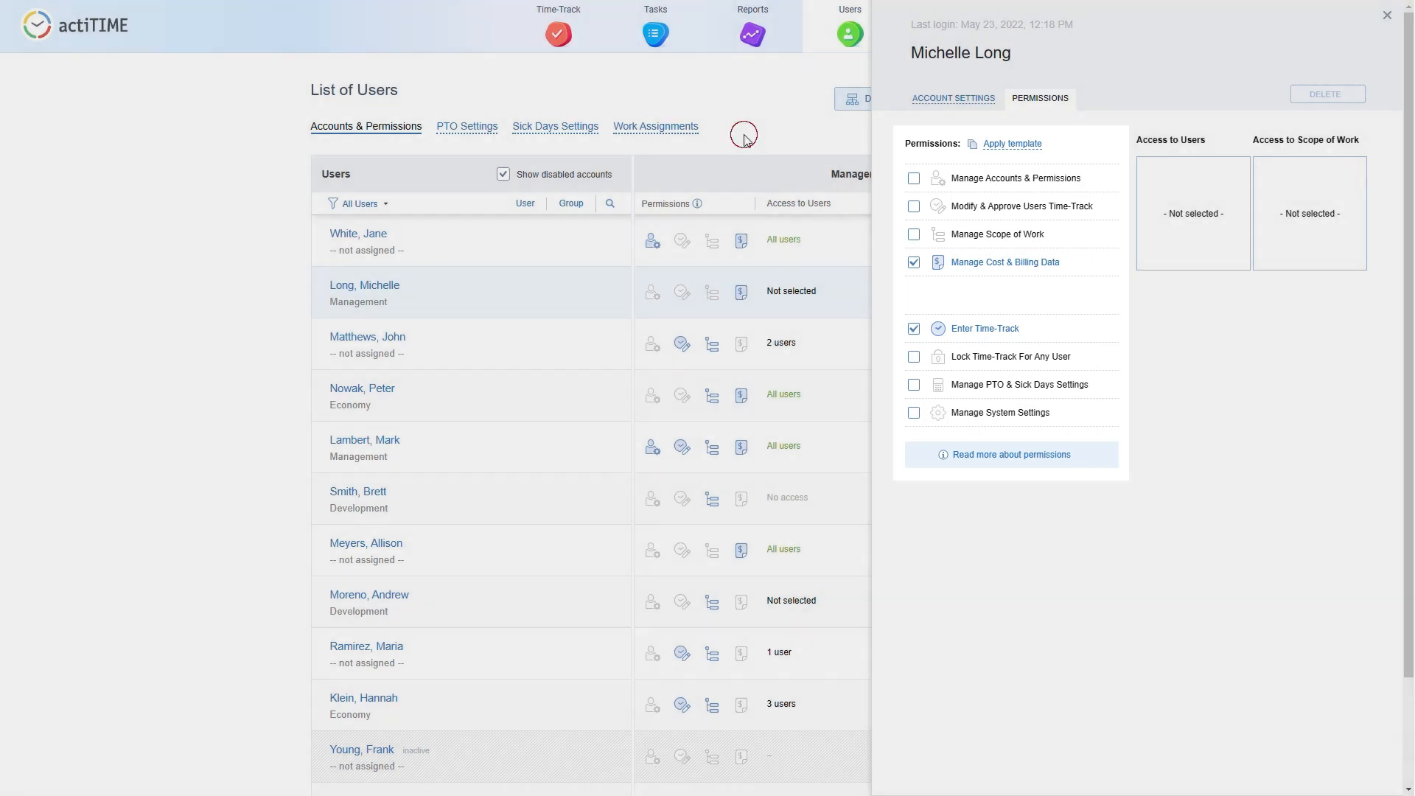
{"action": "left_click", "coordinate": [1387, 14]}
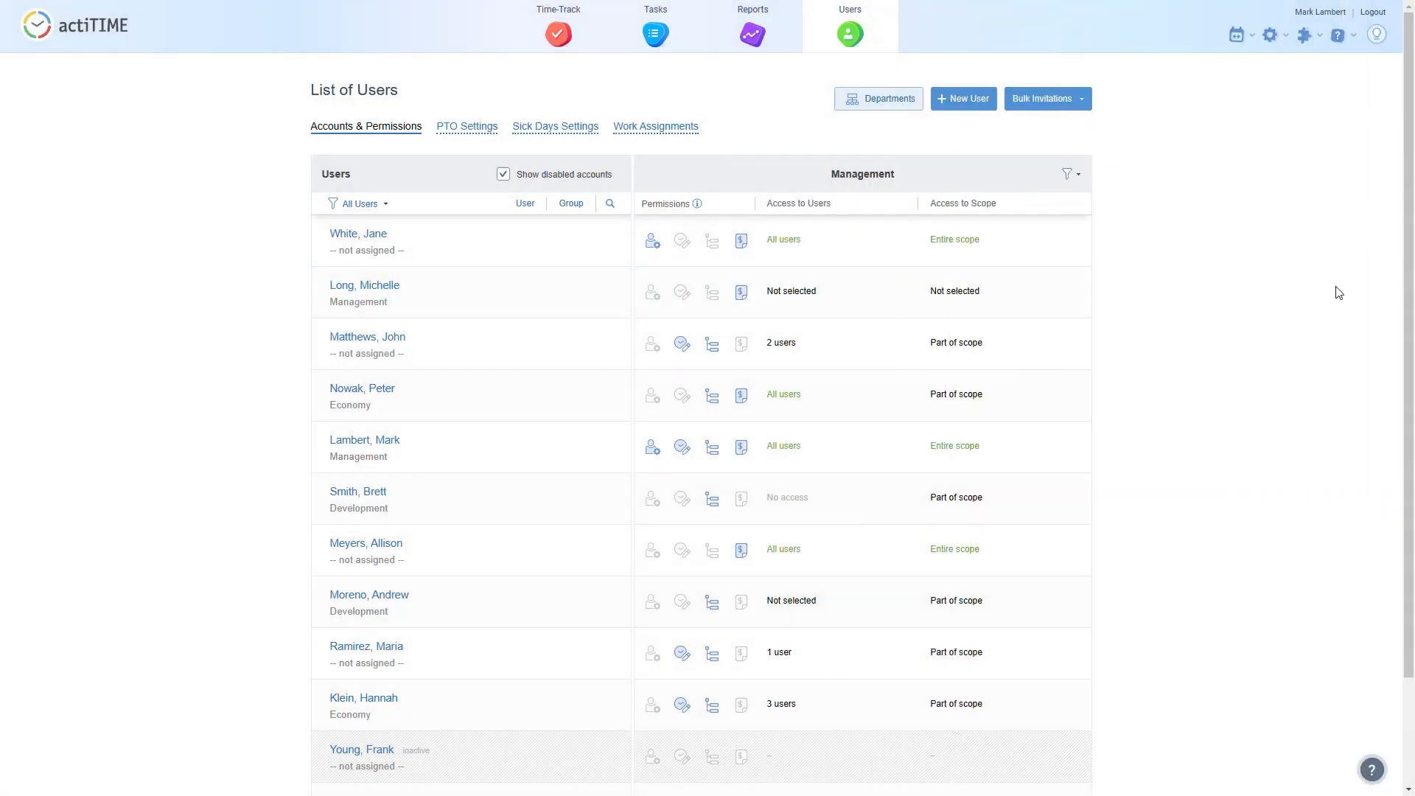
{"action": "left_click", "coordinate": [654, 127]}
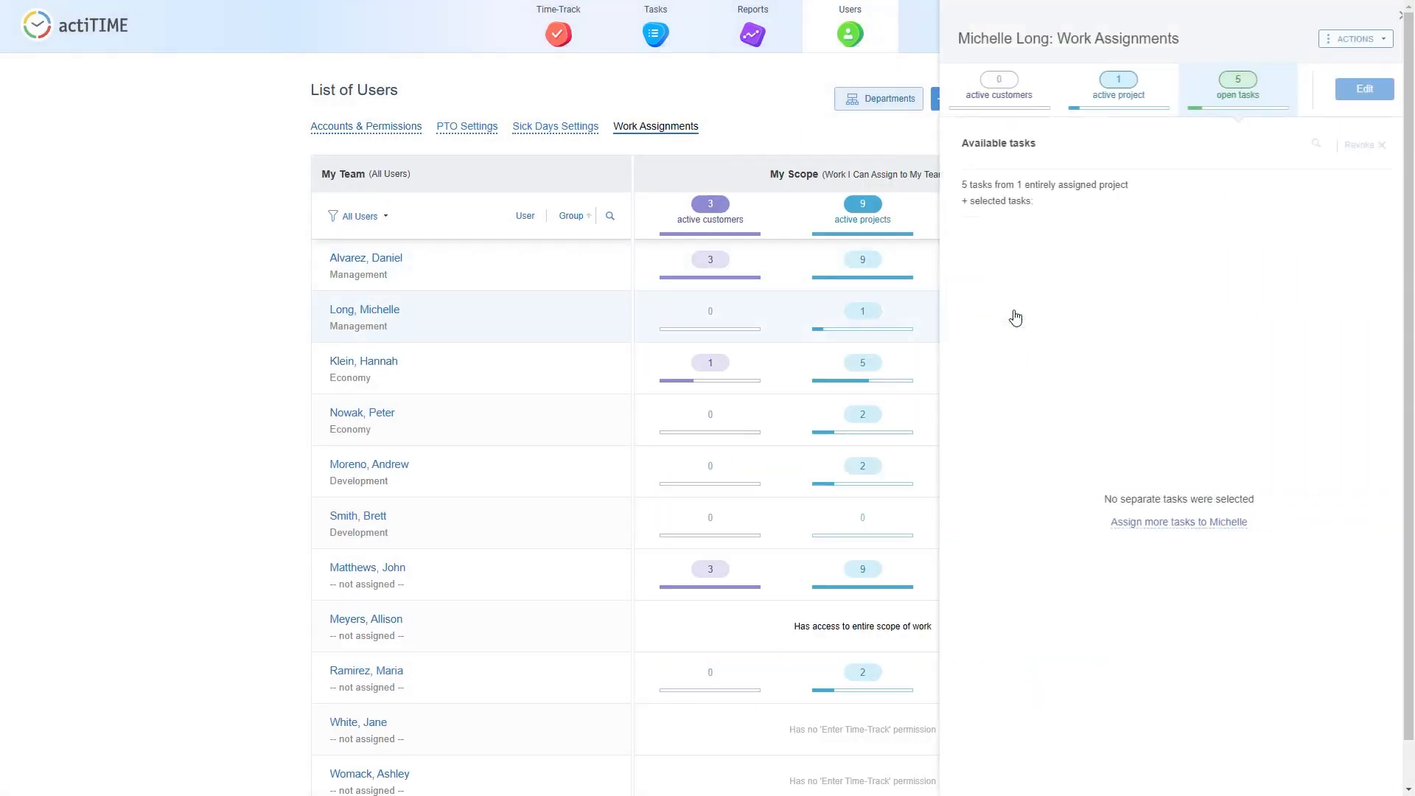
{"action": "left_click", "coordinate": [1364, 90]}
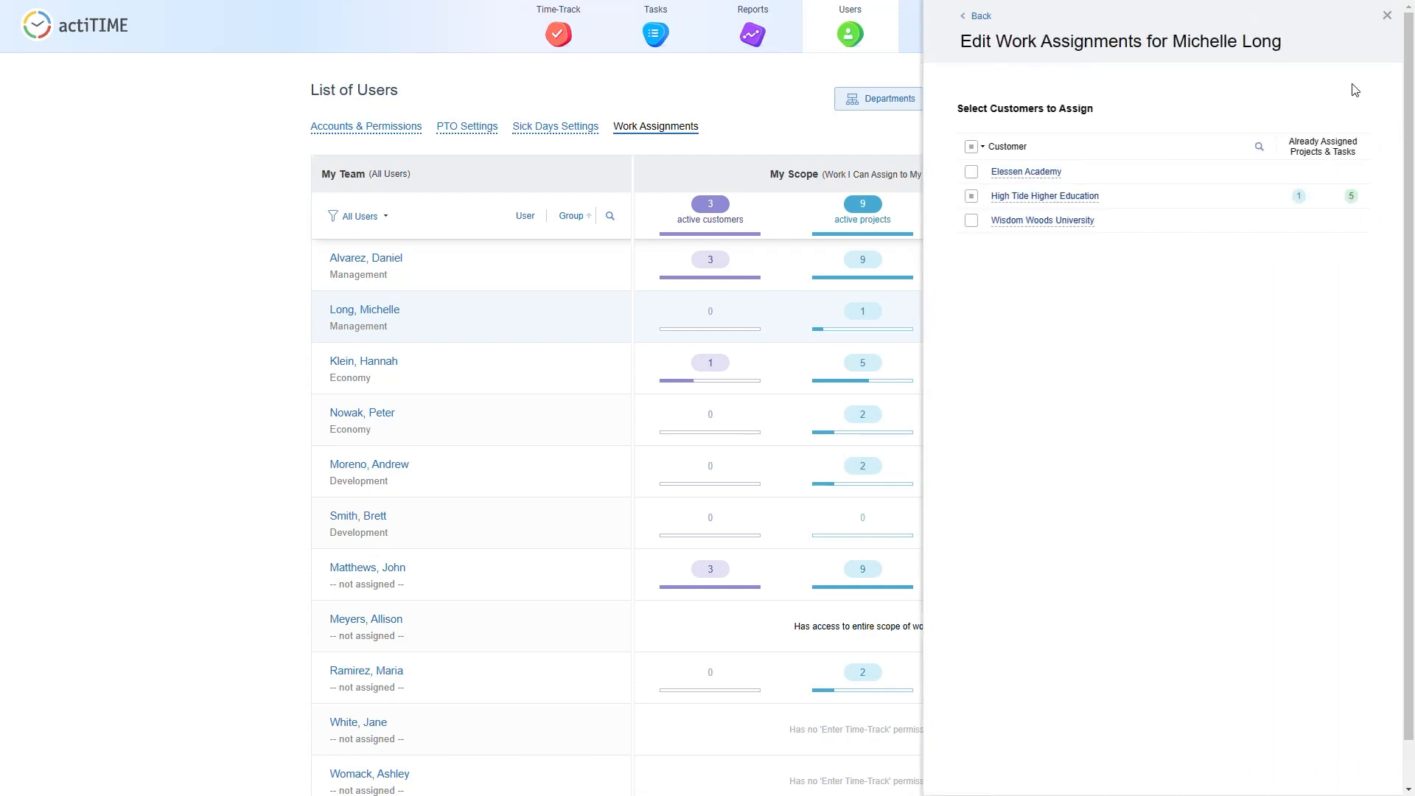
{"action": "left_click", "coordinate": [1044, 196]}
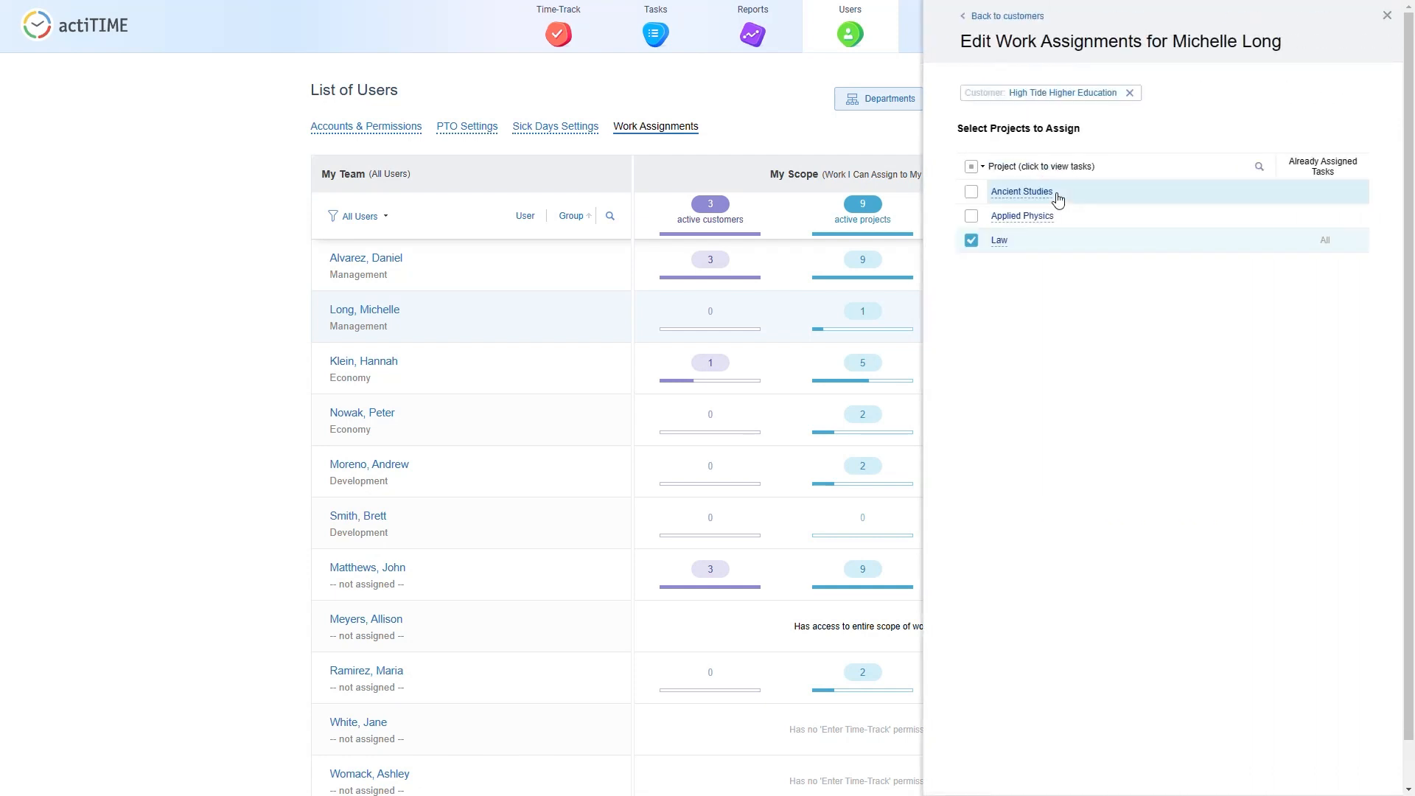
{"action": "left_click", "coordinate": [972, 167]}
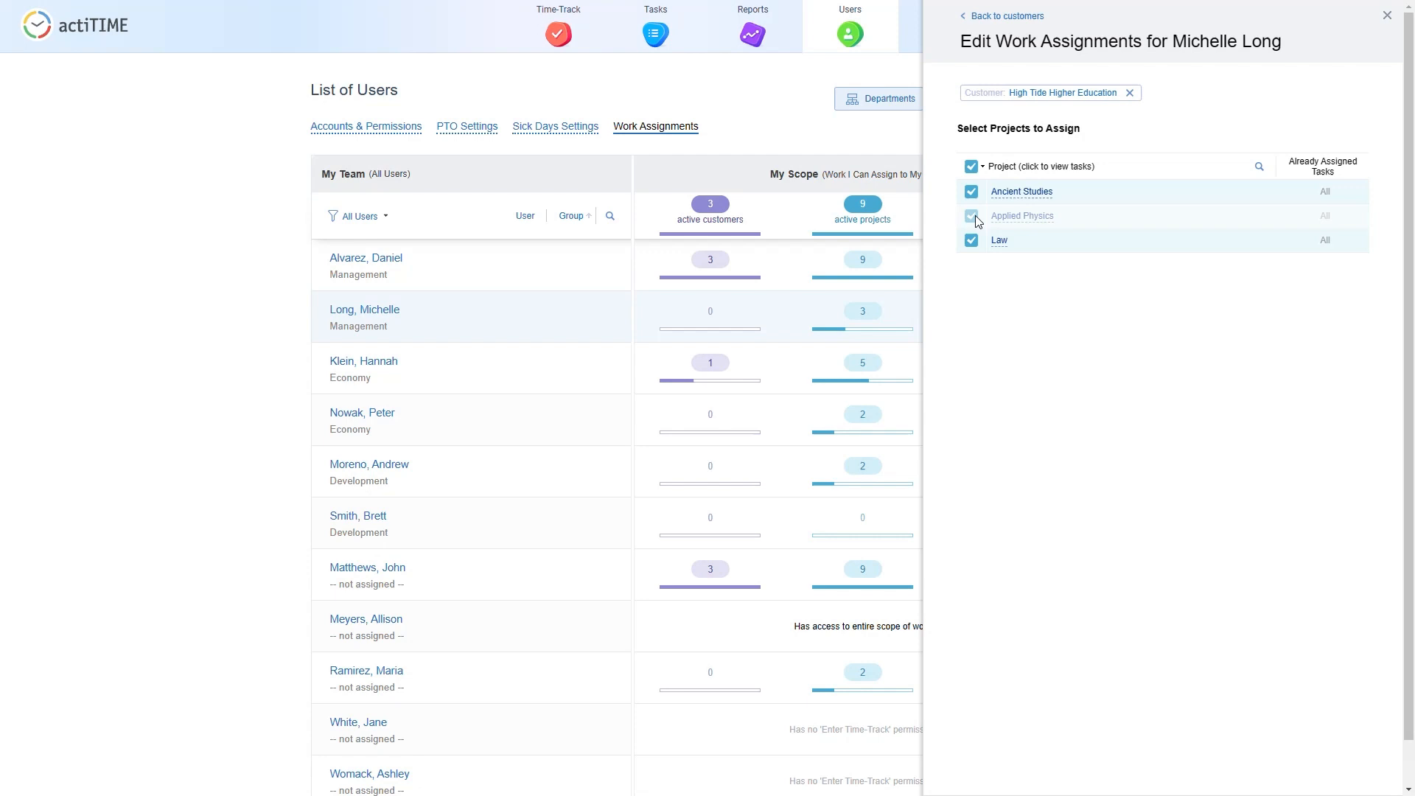
{"action": "left_click", "coordinate": [1386, 15]}
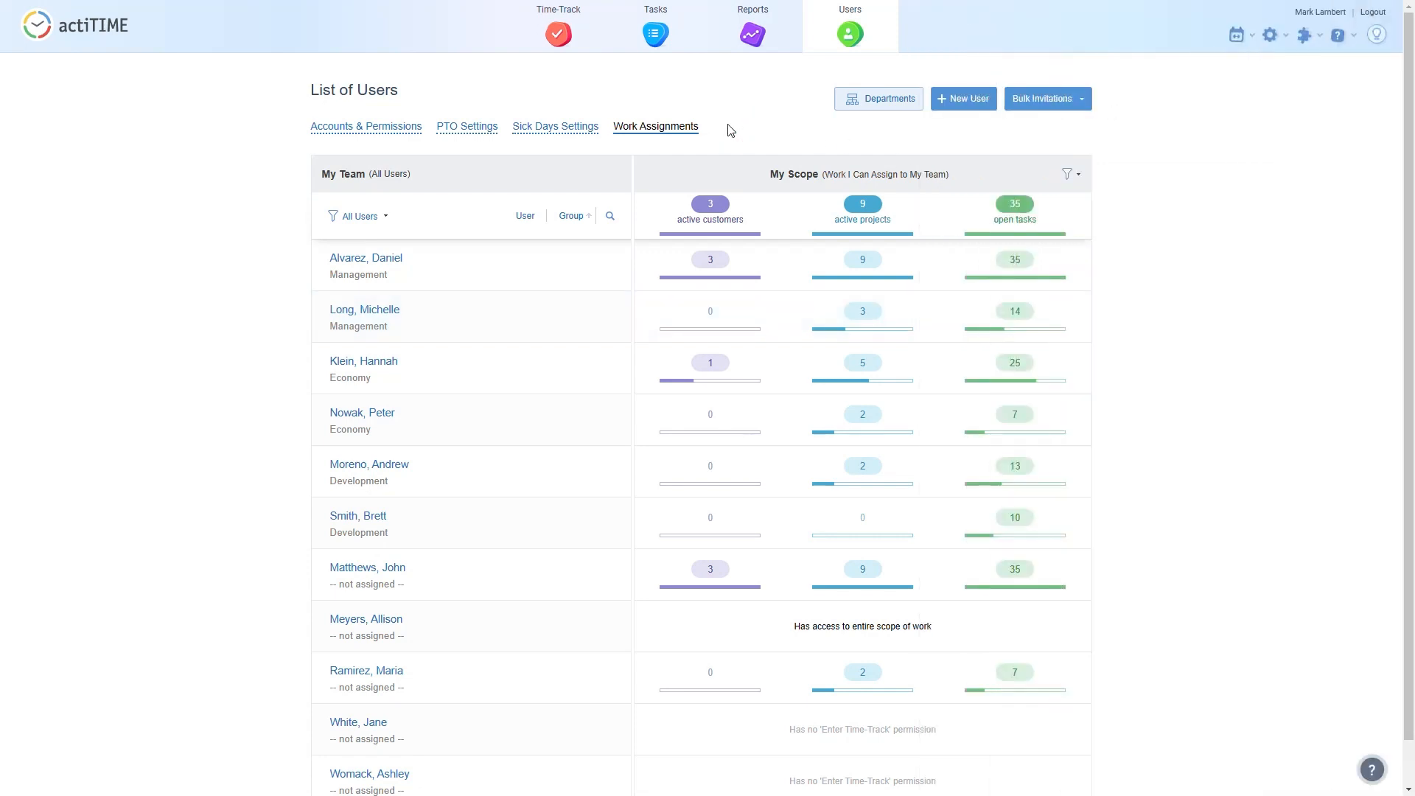
{"action": "left_click", "coordinate": [654, 34]}
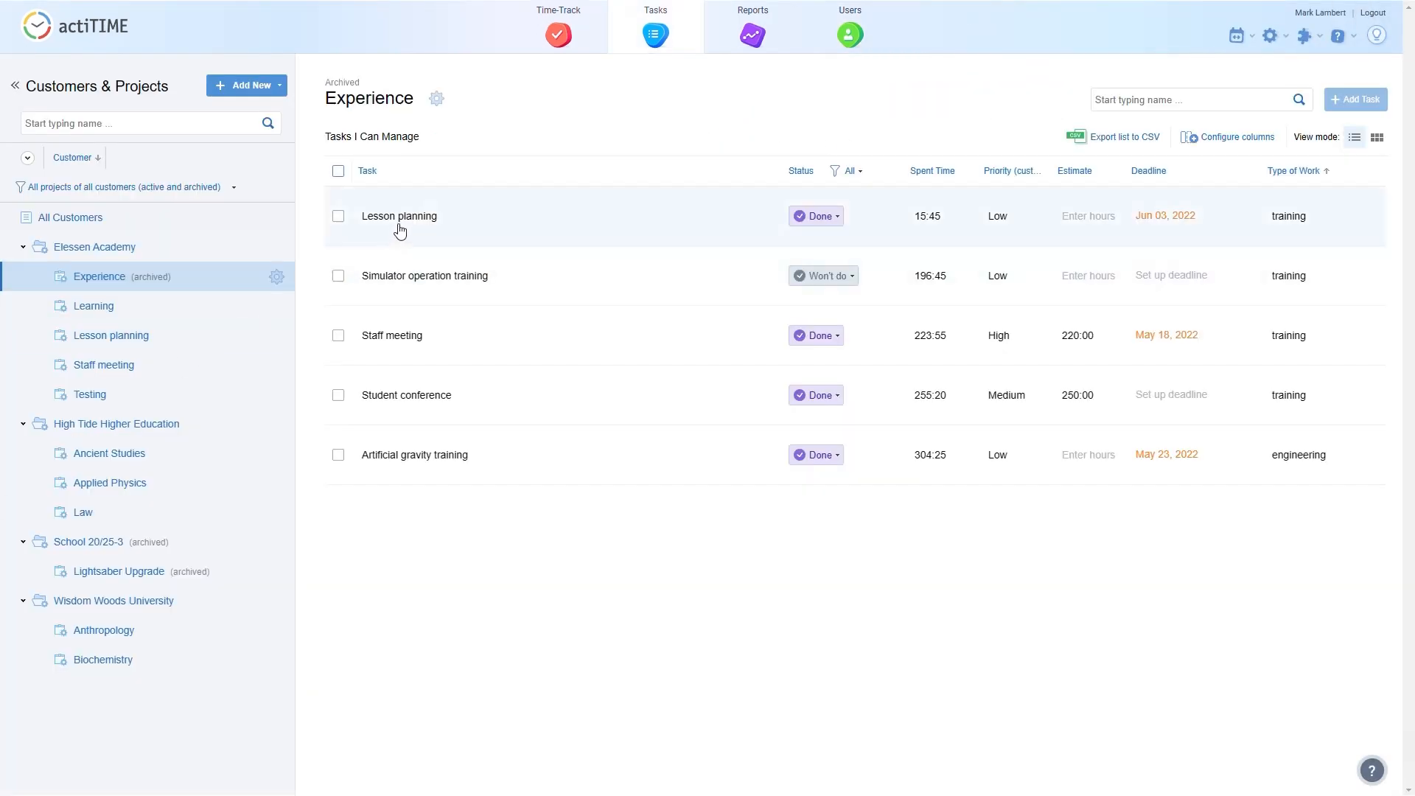
{"action": "left_click", "coordinate": [398, 216]}
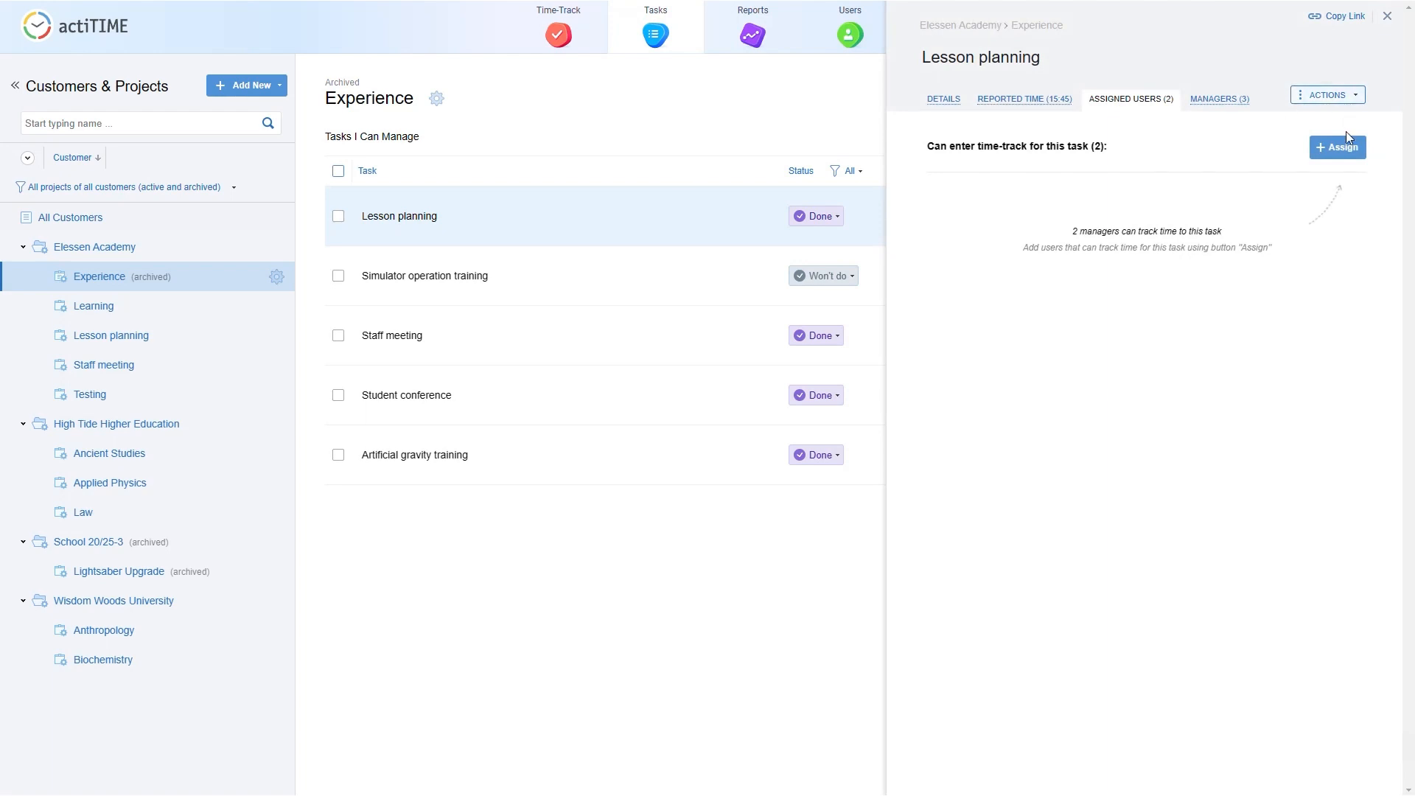
{"action": "left_click", "coordinate": [1339, 146]}
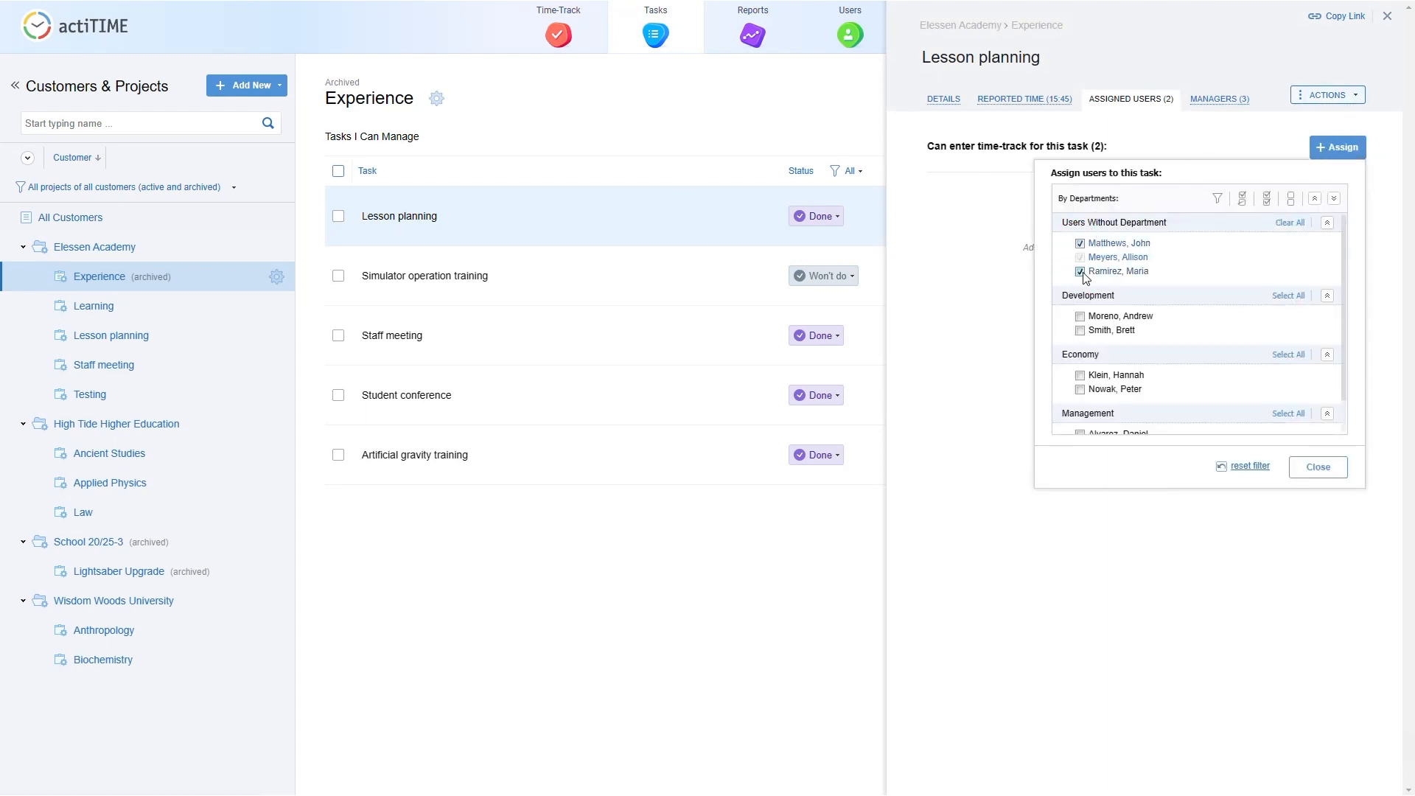
{"action": "left_click", "coordinate": [1317, 467]}
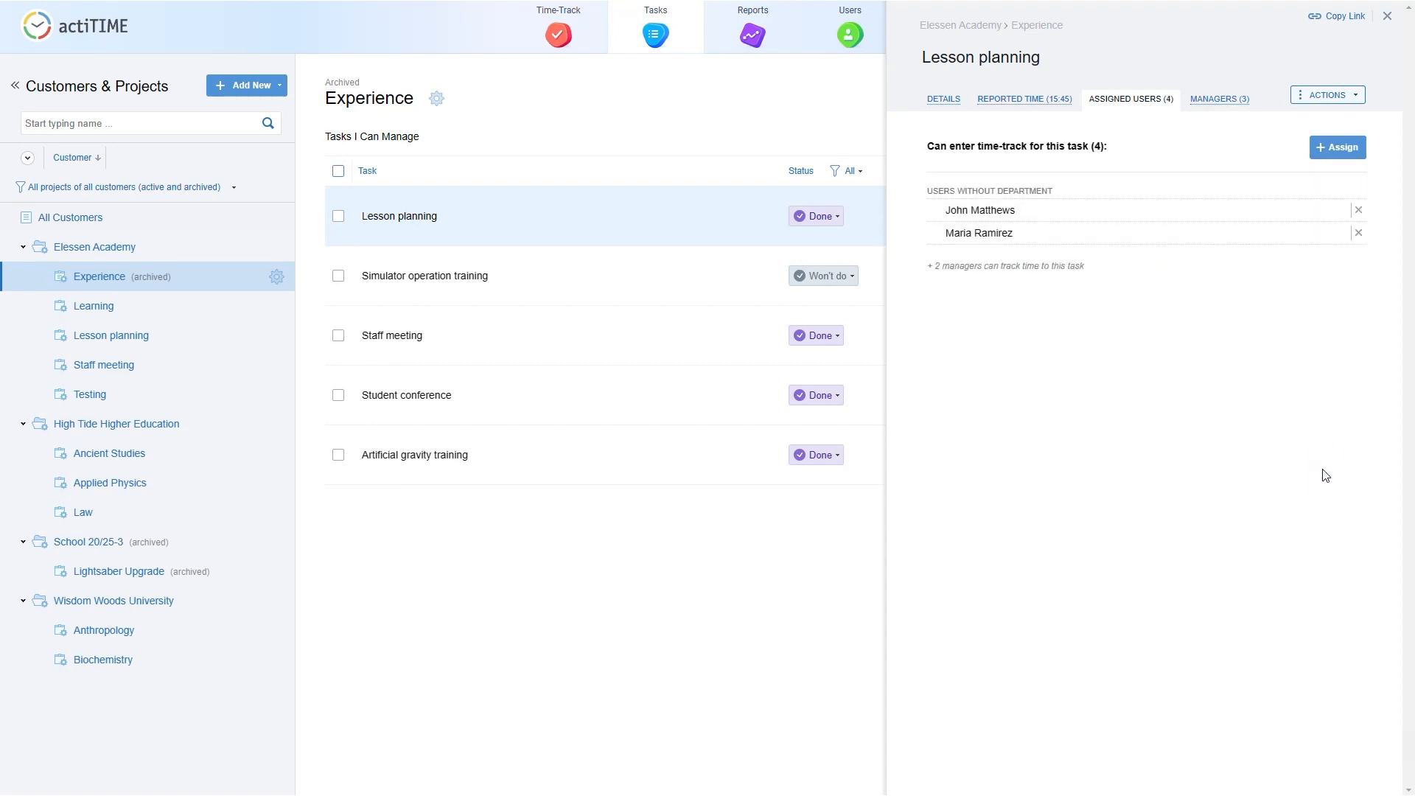
{"action": "left_click", "coordinate": [1386, 15]}
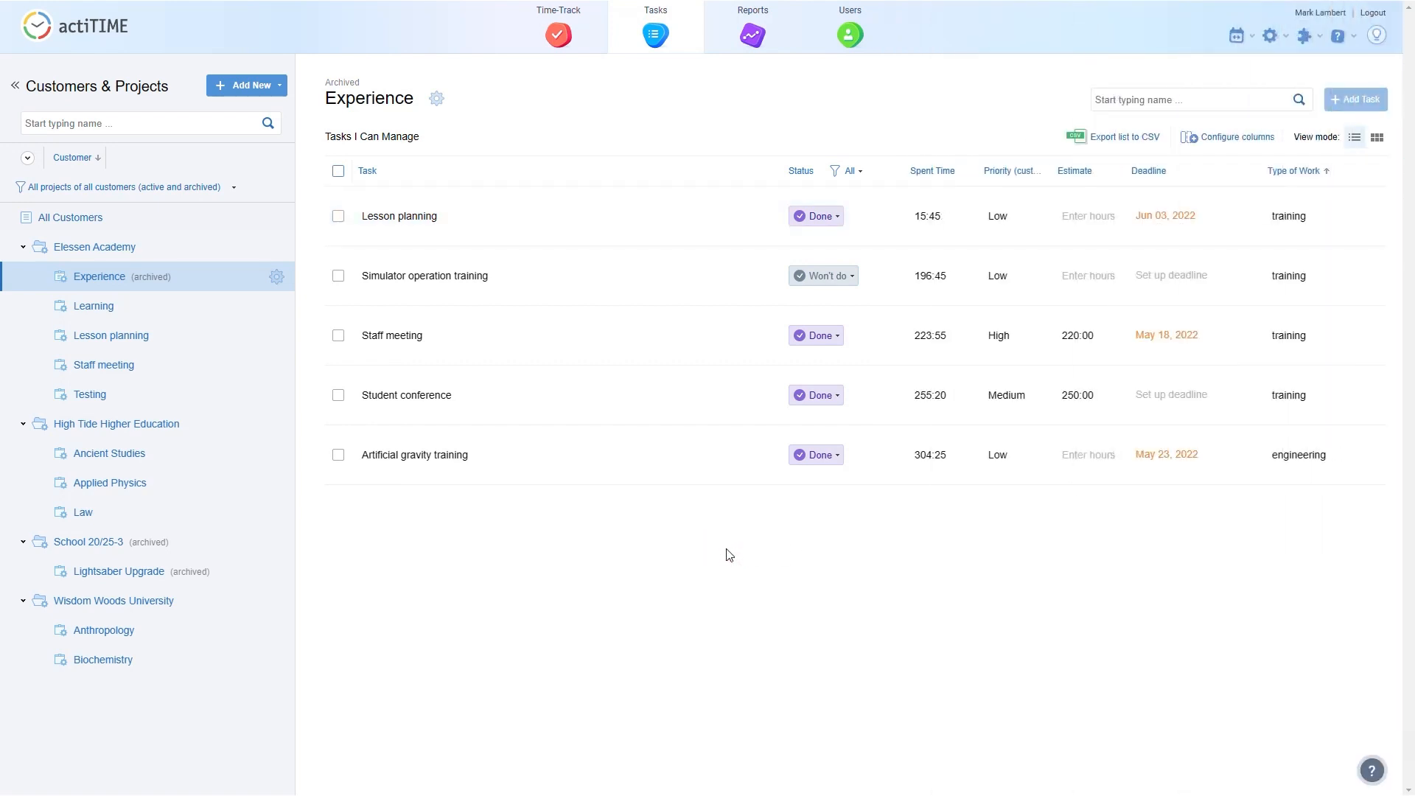
{"action": "left_click", "coordinate": [557, 33]}
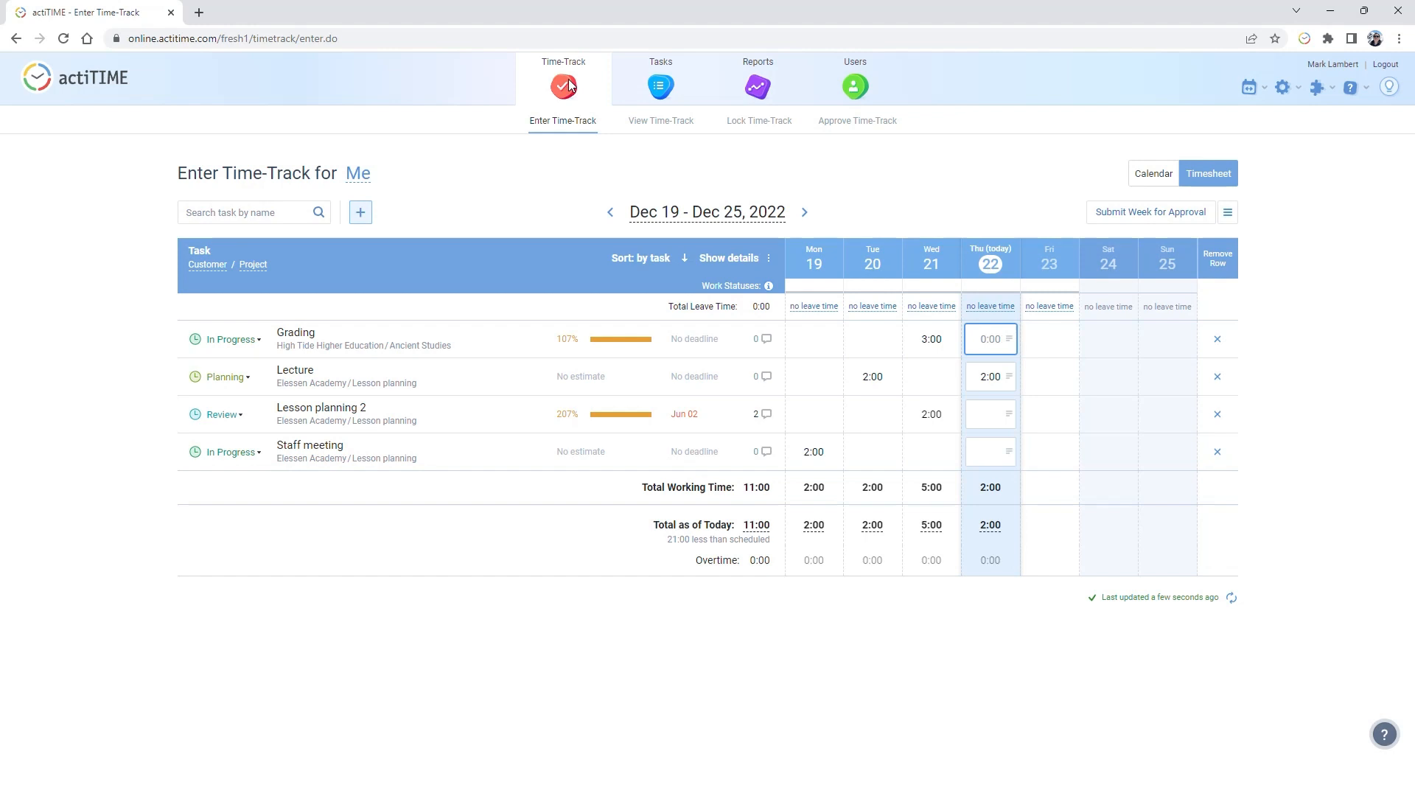
{"action": "mouse_move", "coordinate": [917, 131]}
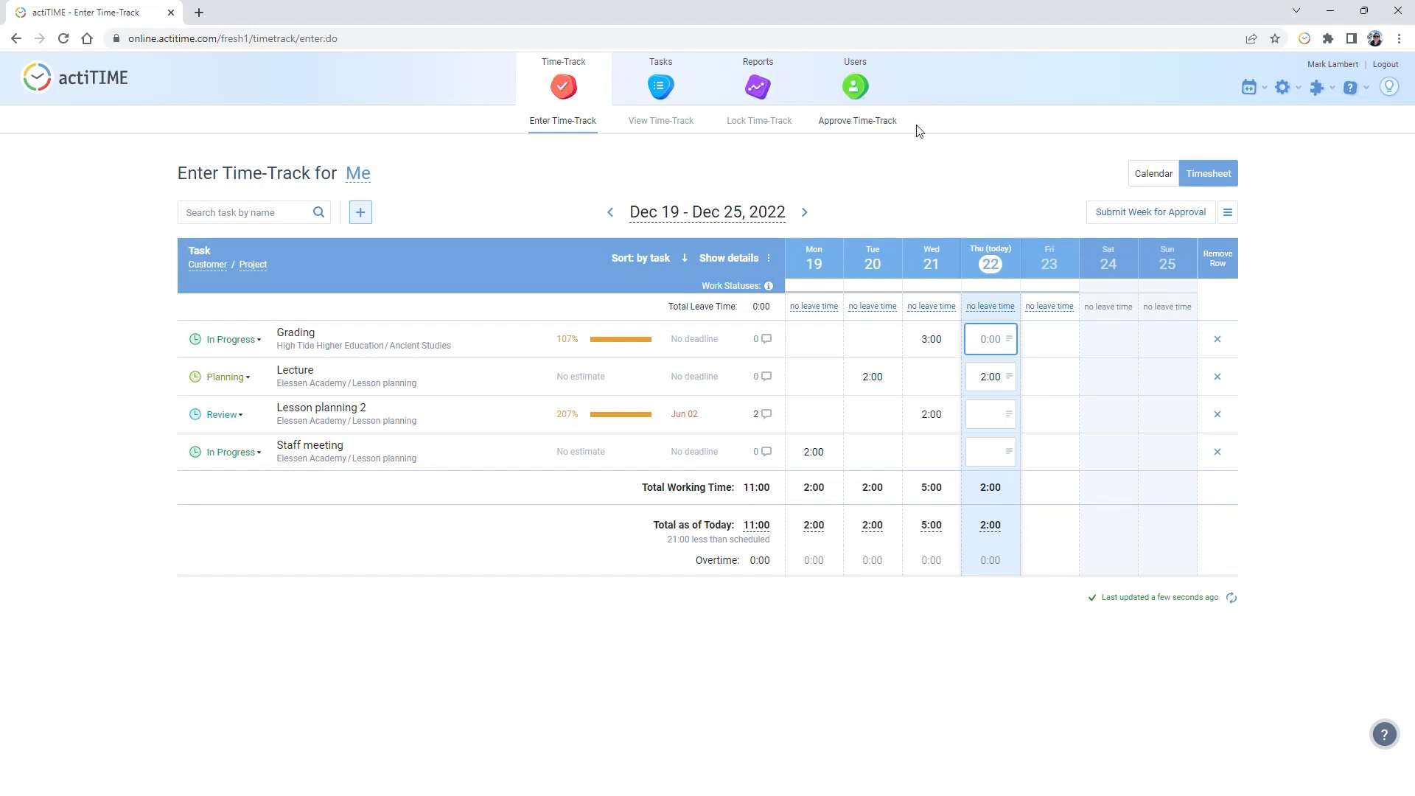
{"action": "mouse_move", "coordinate": [1020, 527]}
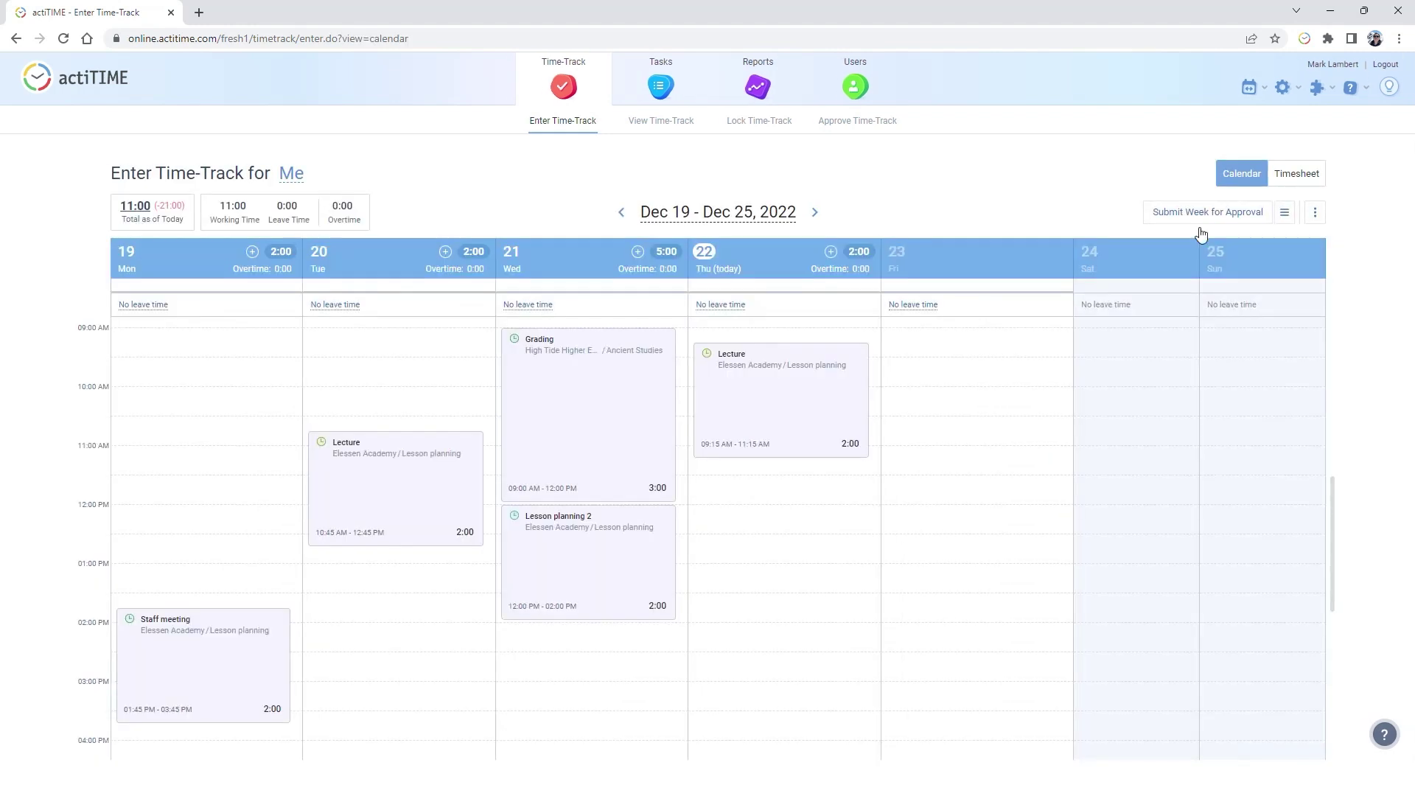
{"action": "mouse_move", "coordinate": [409, 462]}
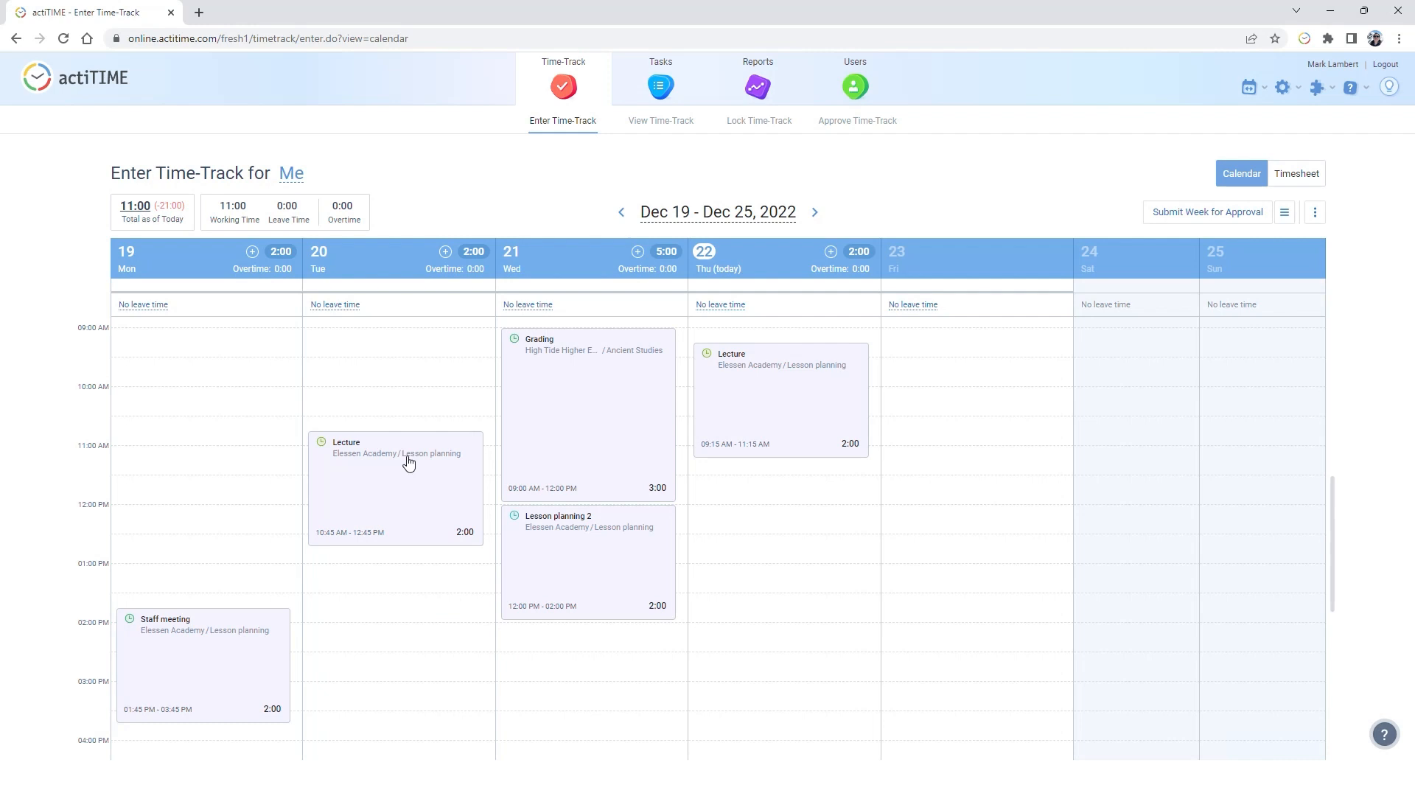
{"action": "mouse_move", "coordinate": [1300, 58]}
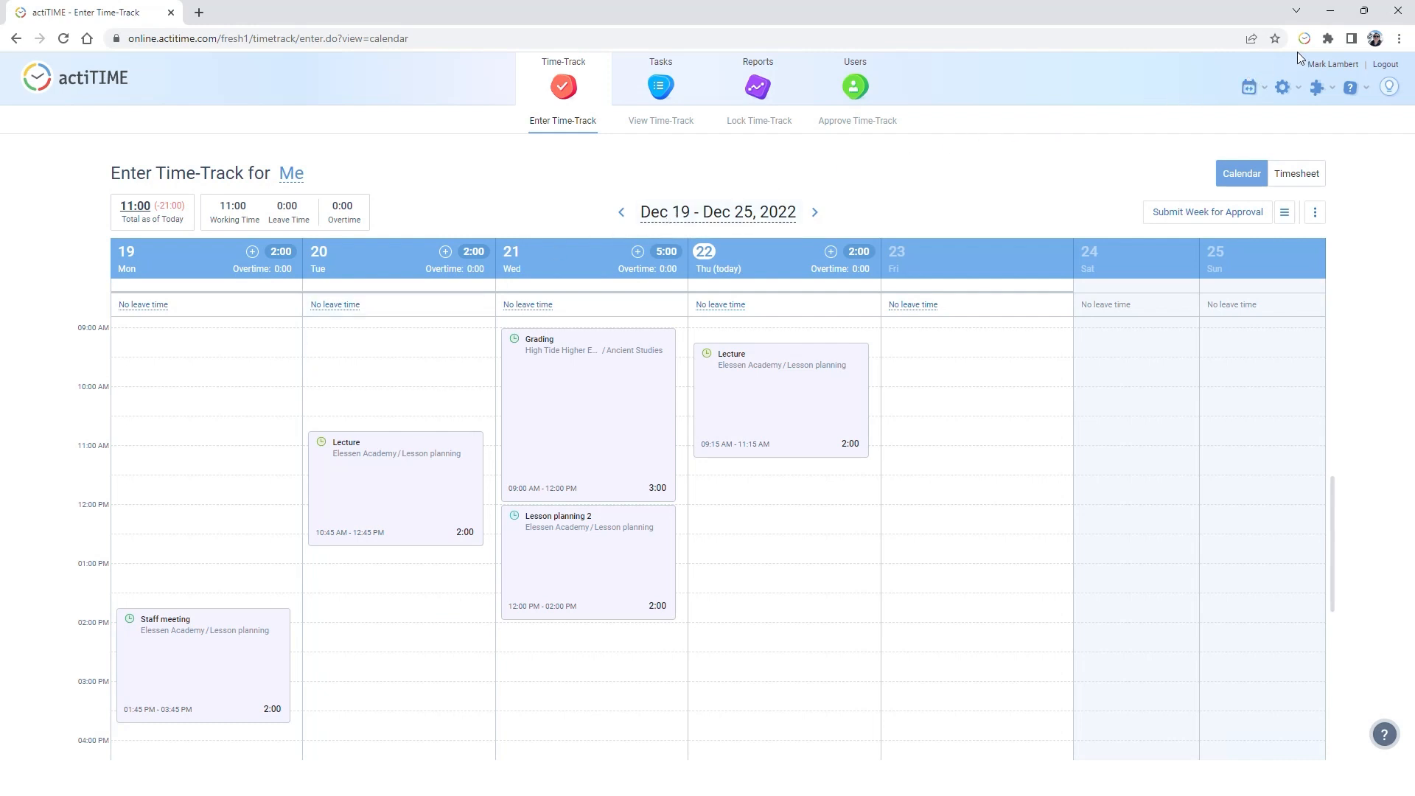
Review recent tasks in the actiTIME Timer extension and remove Thursday's 2-hour Lecture block
{"action": "left_click", "coordinate": [1306, 39]}
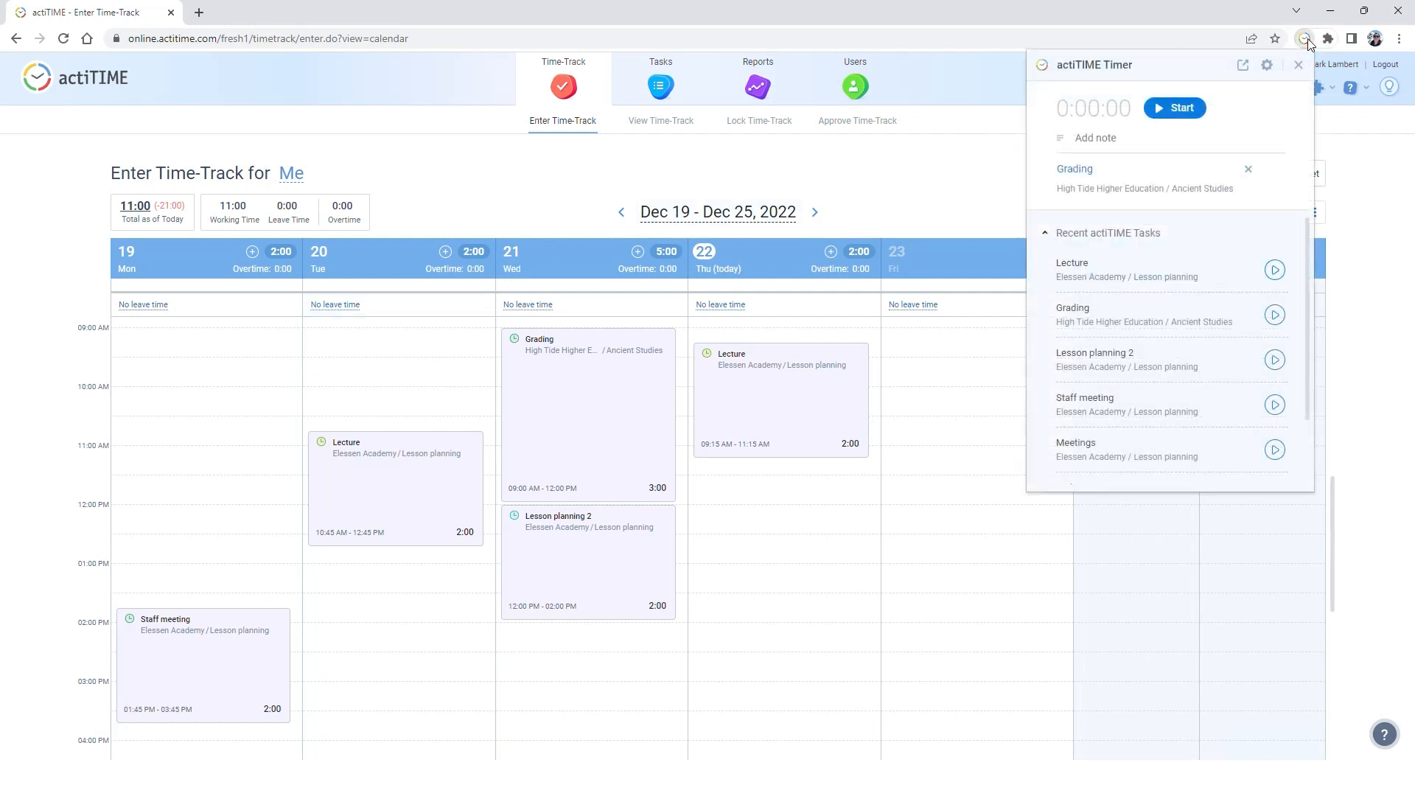
{"action": "mouse_move", "coordinate": [1298, 450]}
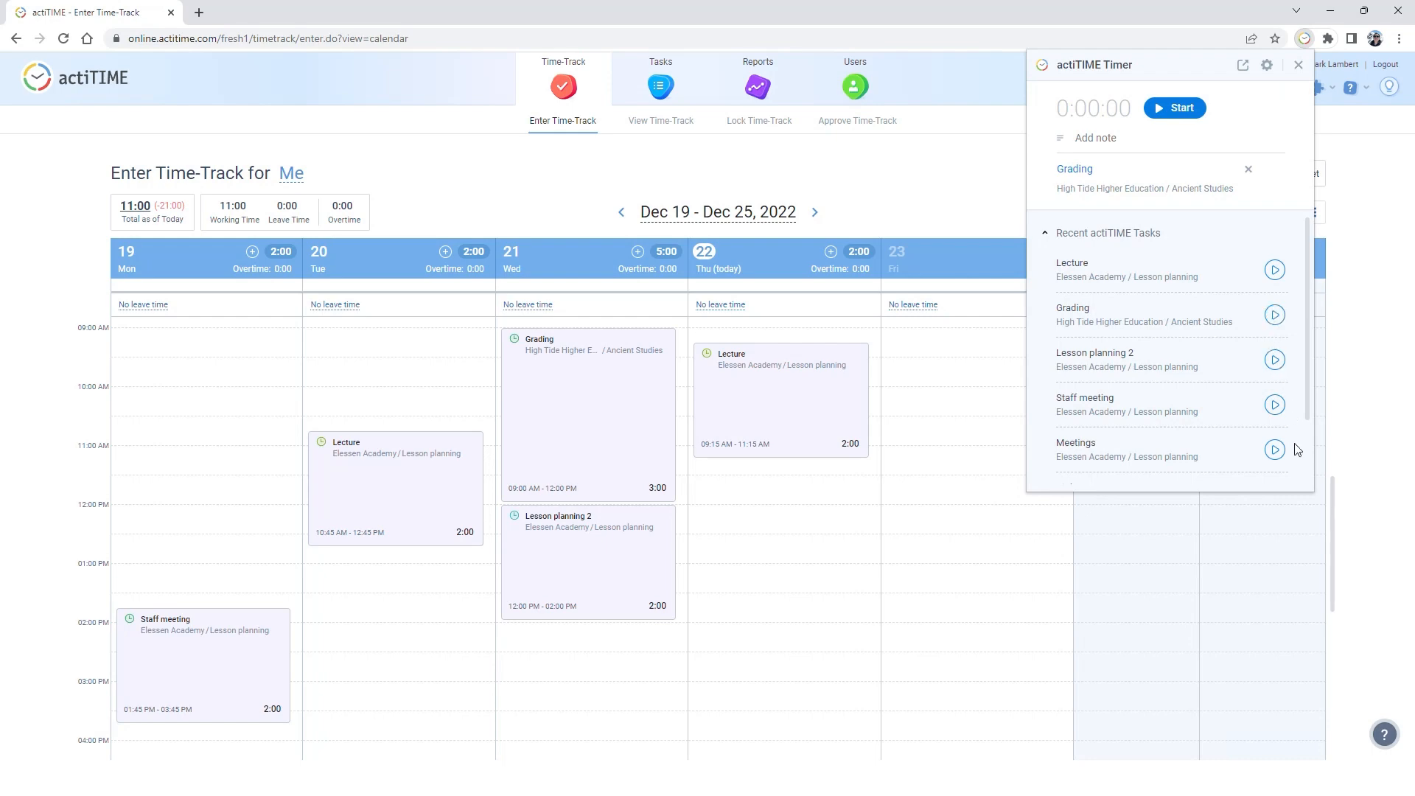
{"action": "left_click", "coordinate": [1297, 65]}
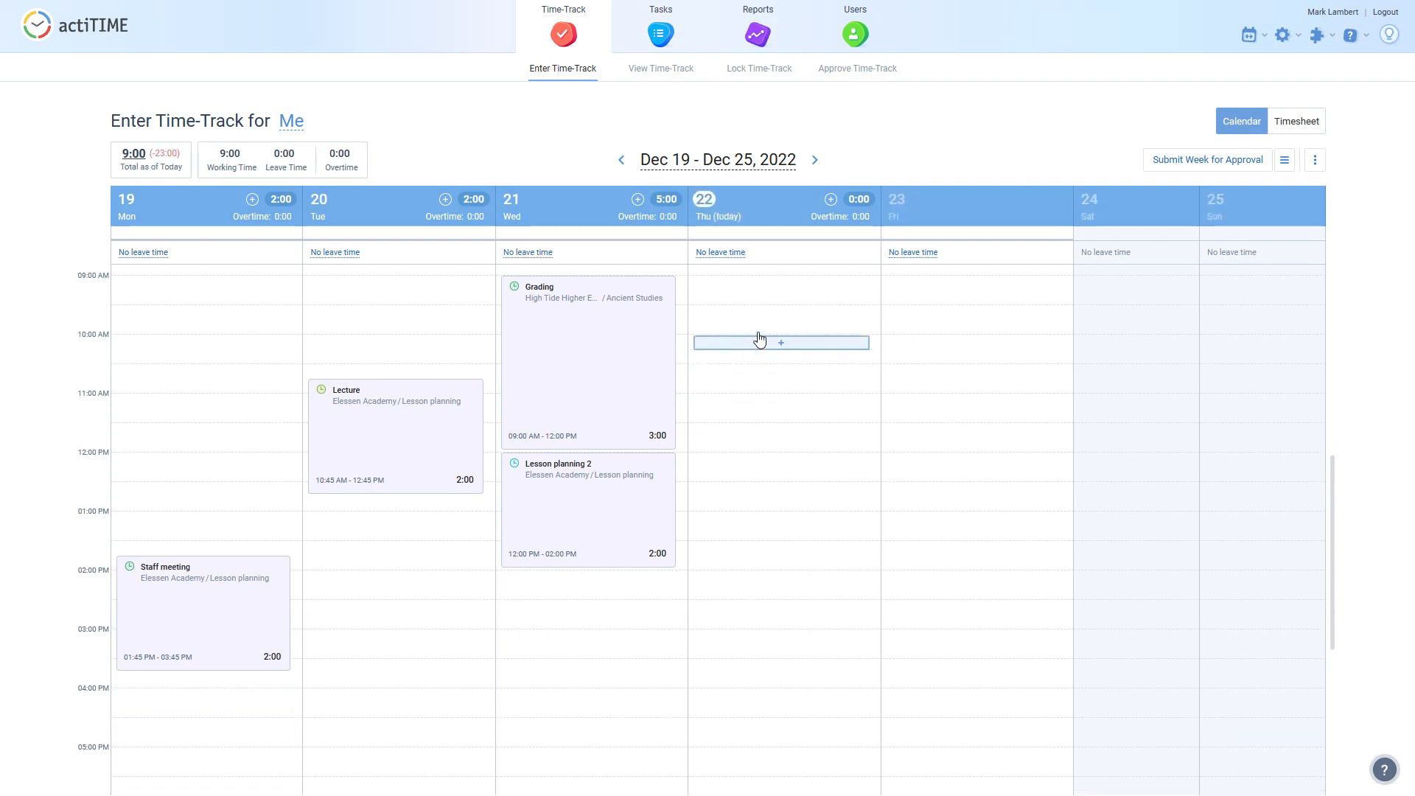
Create a 2:30 Grading entry on Thursday at 10 AM with the comment 'Some comment' and apply it
{"action": "left_click", "coordinate": [781, 342]}
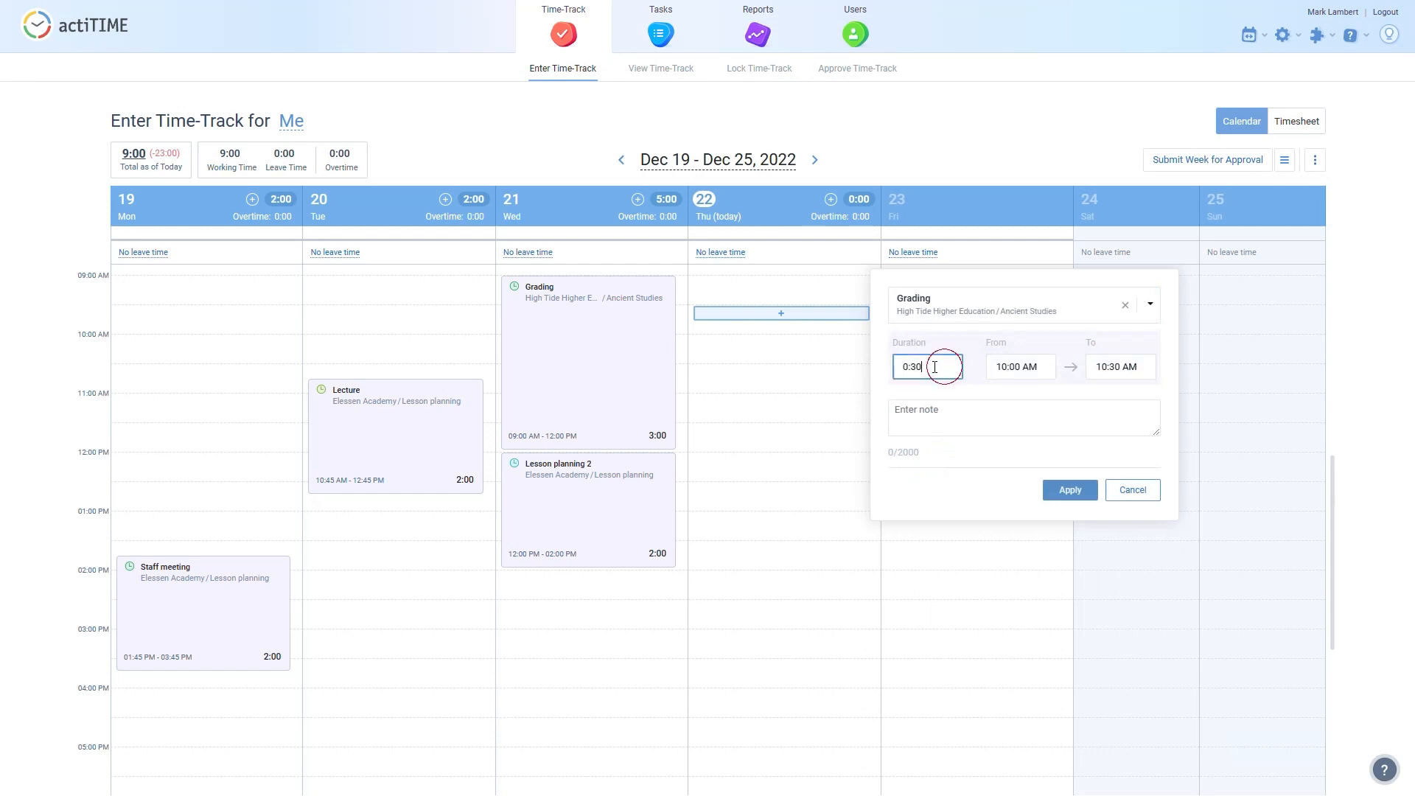
{"action": "type", "text": "2:30"}
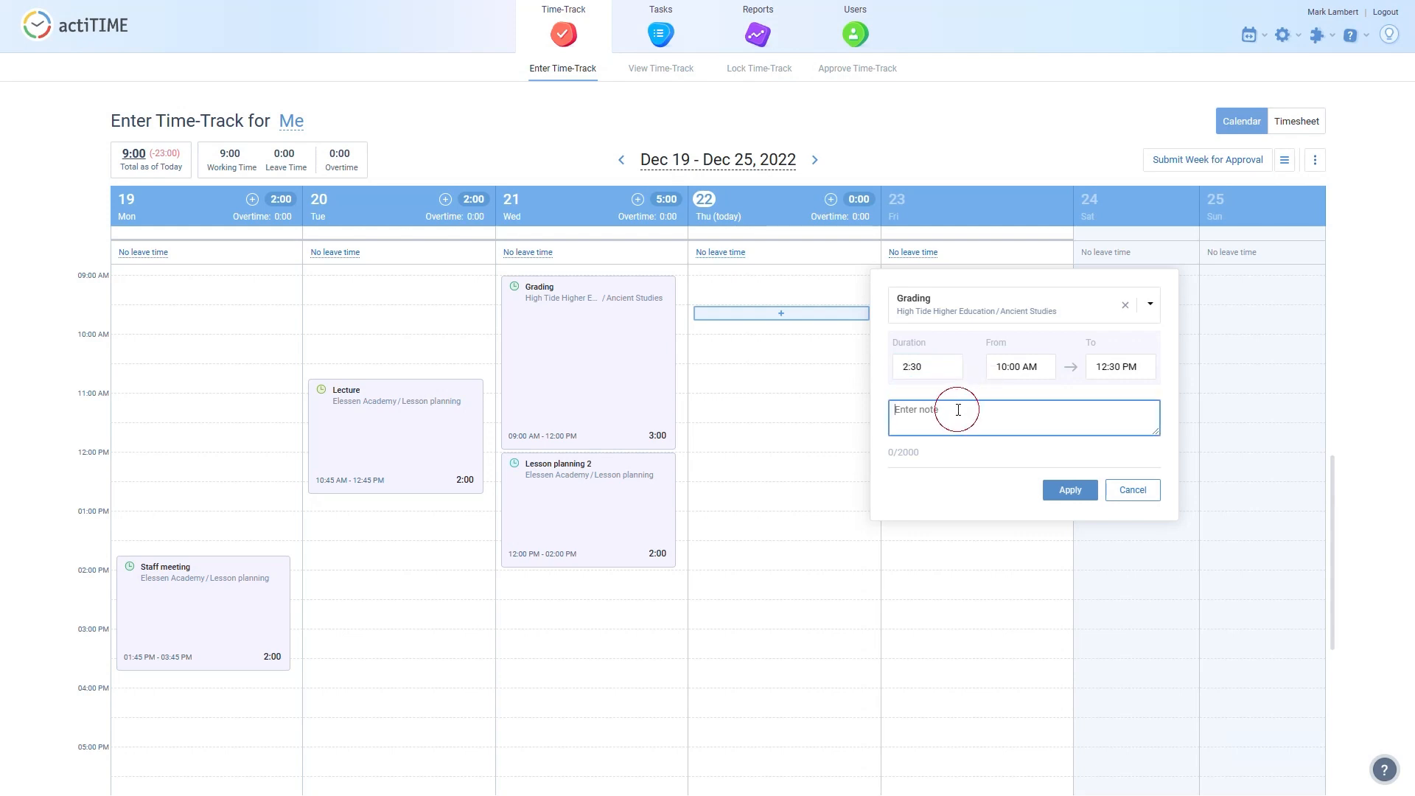
{"action": "type", "text": "Some comment"}
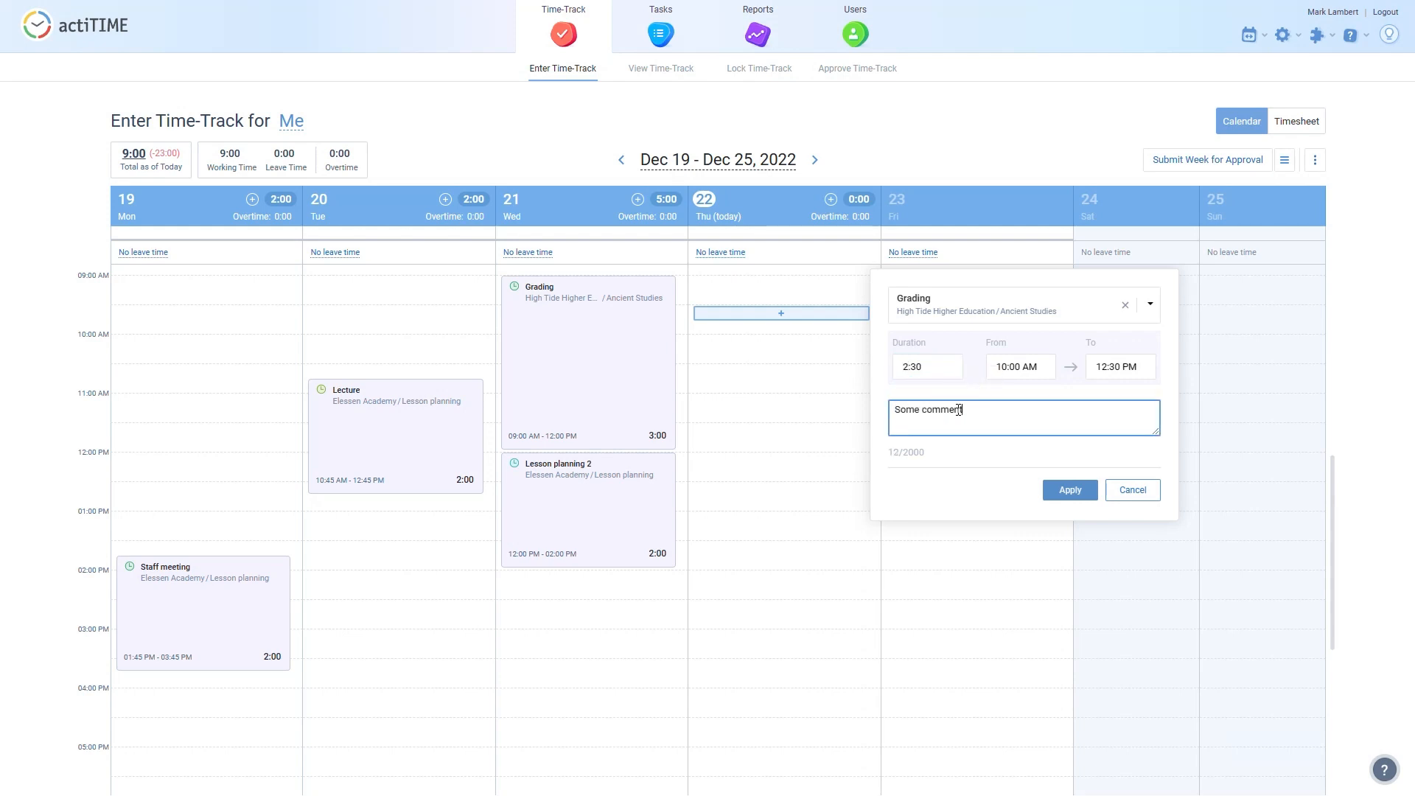
{"action": "left_click", "coordinate": [1070, 490]}
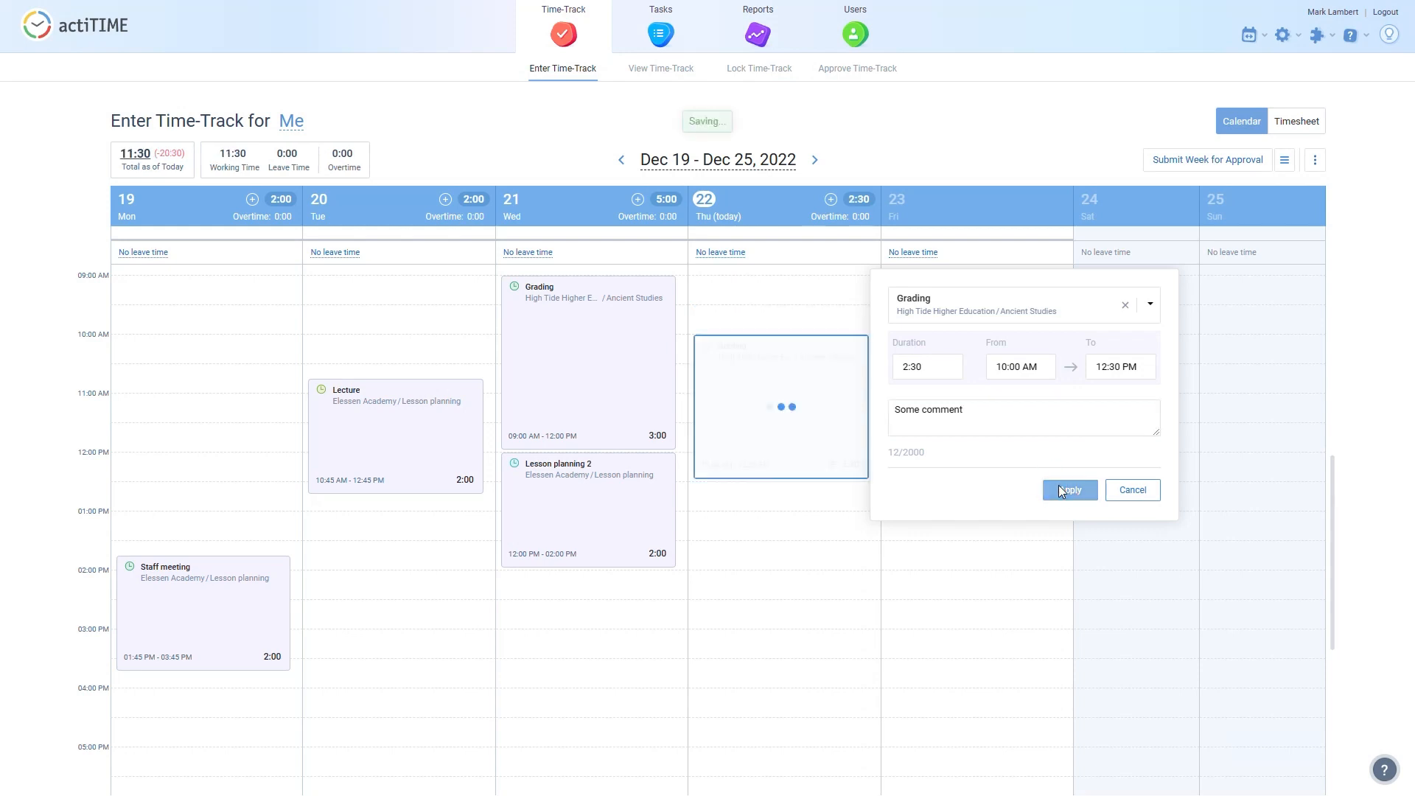
{"action": "left_click", "coordinate": [1069, 489]}
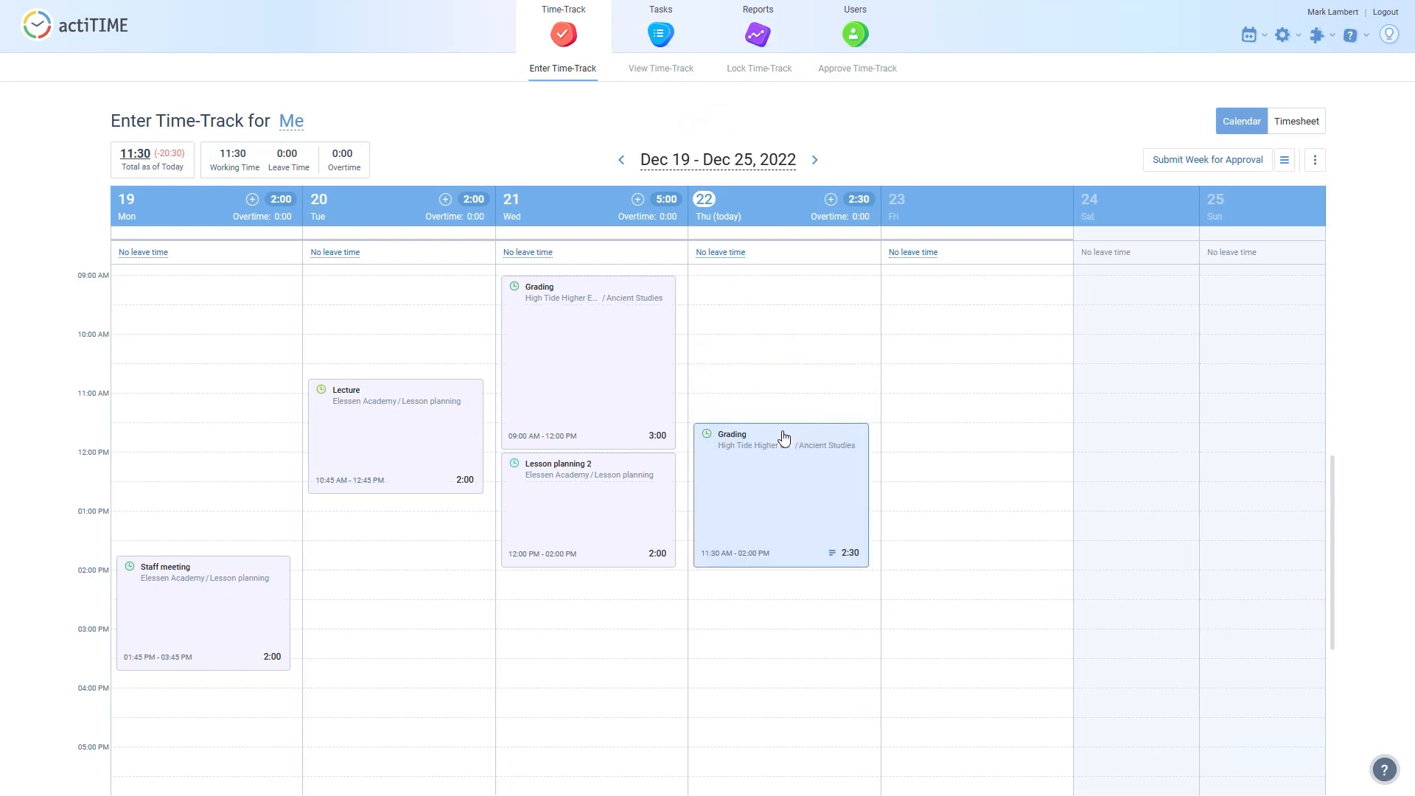
{"action": "mouse_move", "coordinate": [1296, 421]}
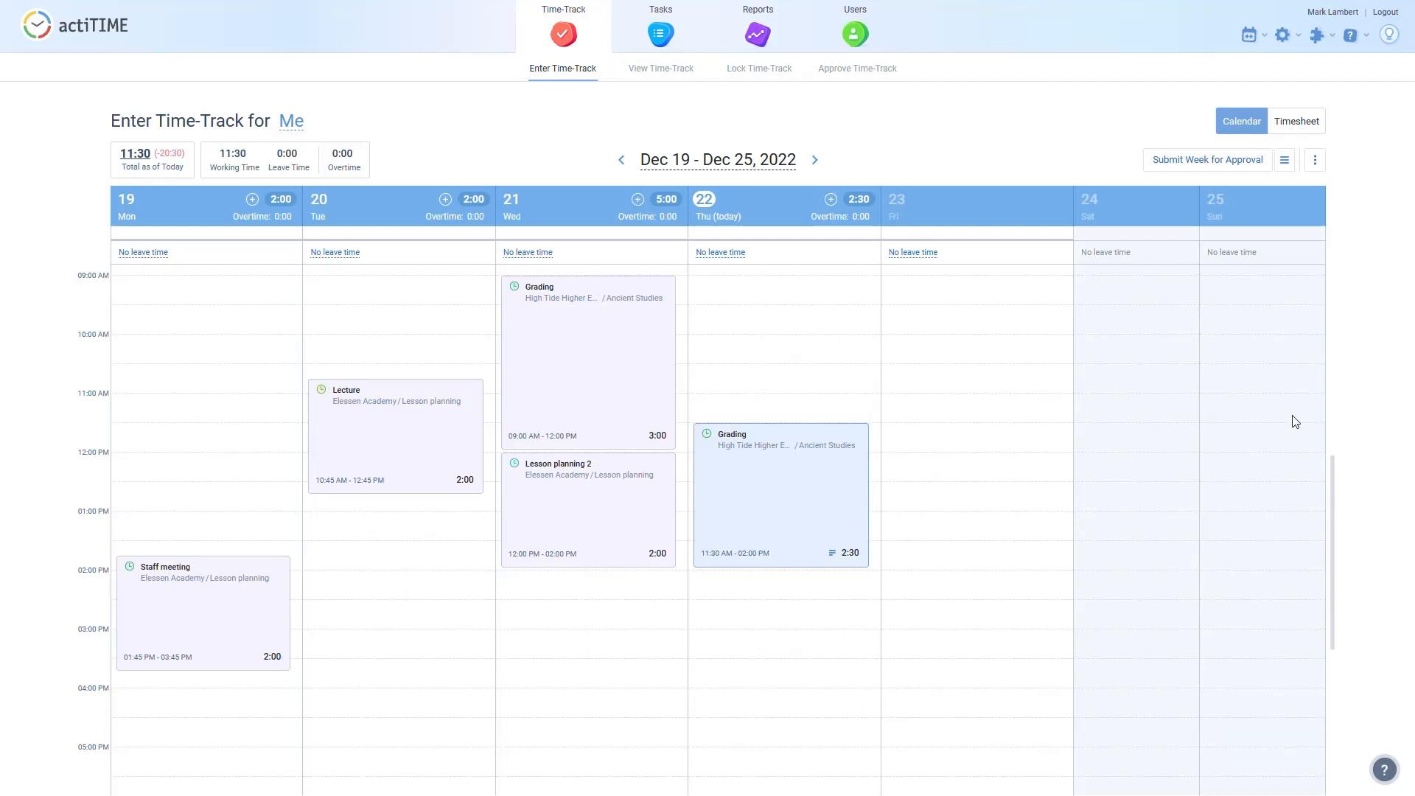
Search tasks for 'le' and add the Anthropology Lesson planning row to the timesheet grid
{"action": "left_click", "coordinate": [1296, 119]}
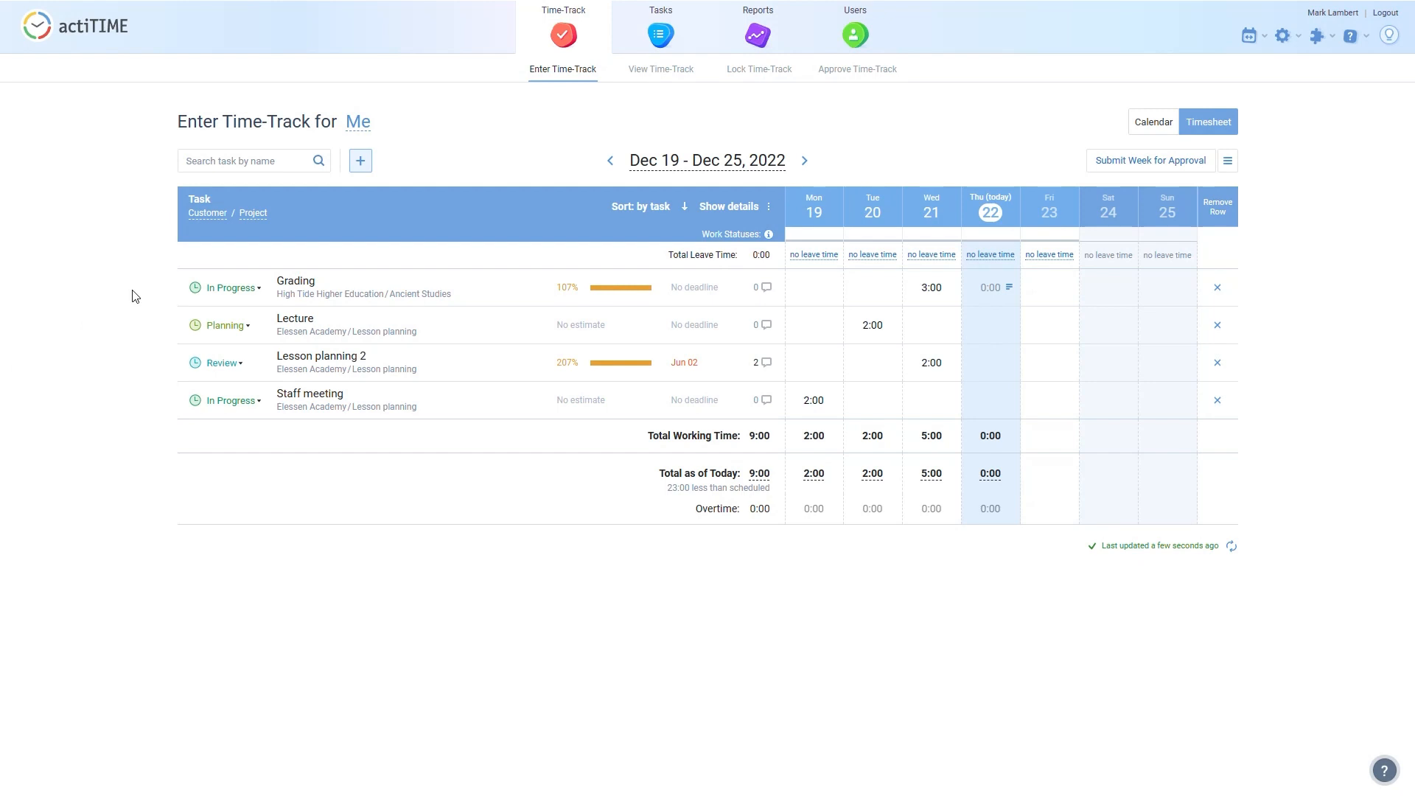
{"action": "mouse_move", "coordinate": [191, 235]}
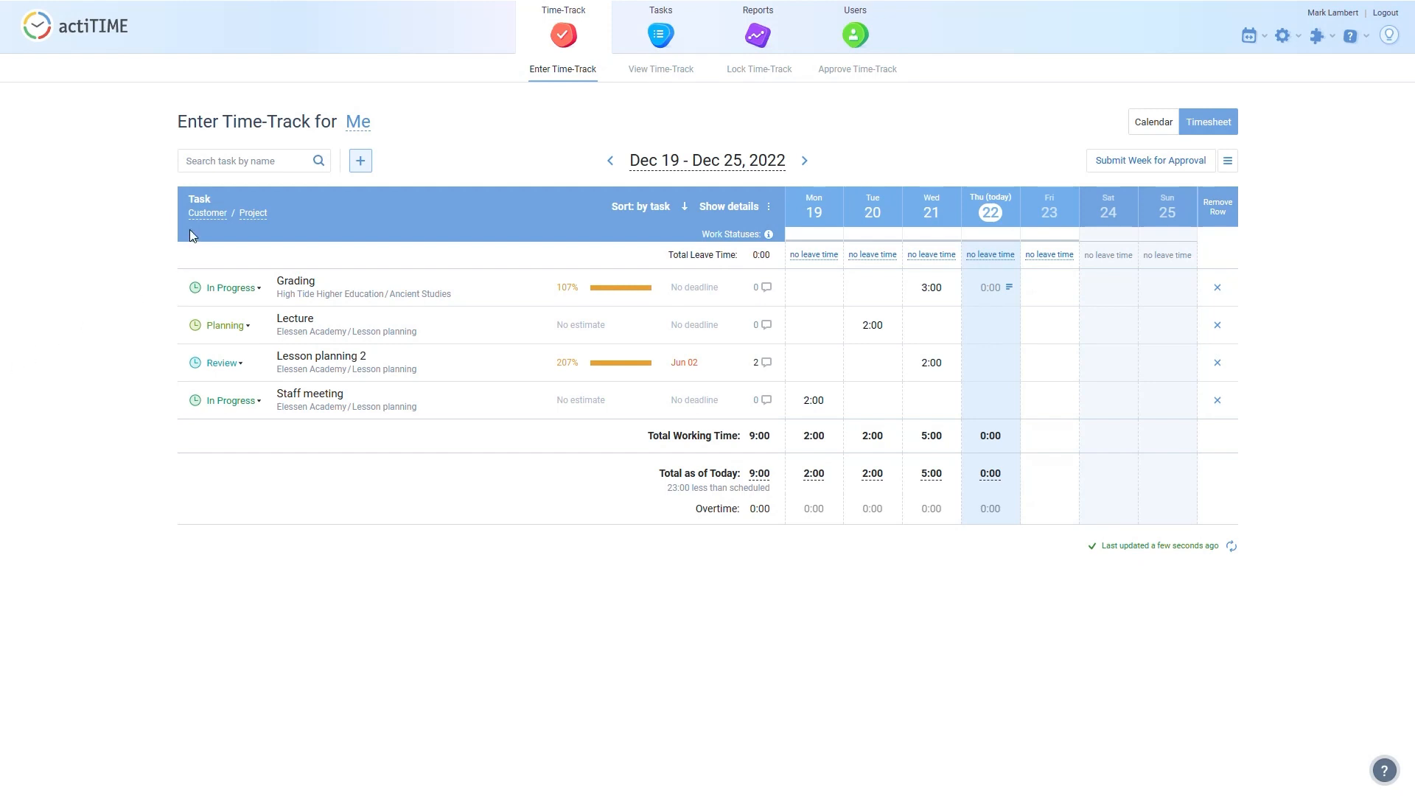
{"action": "left_click", "coordinate": [248, 161]}
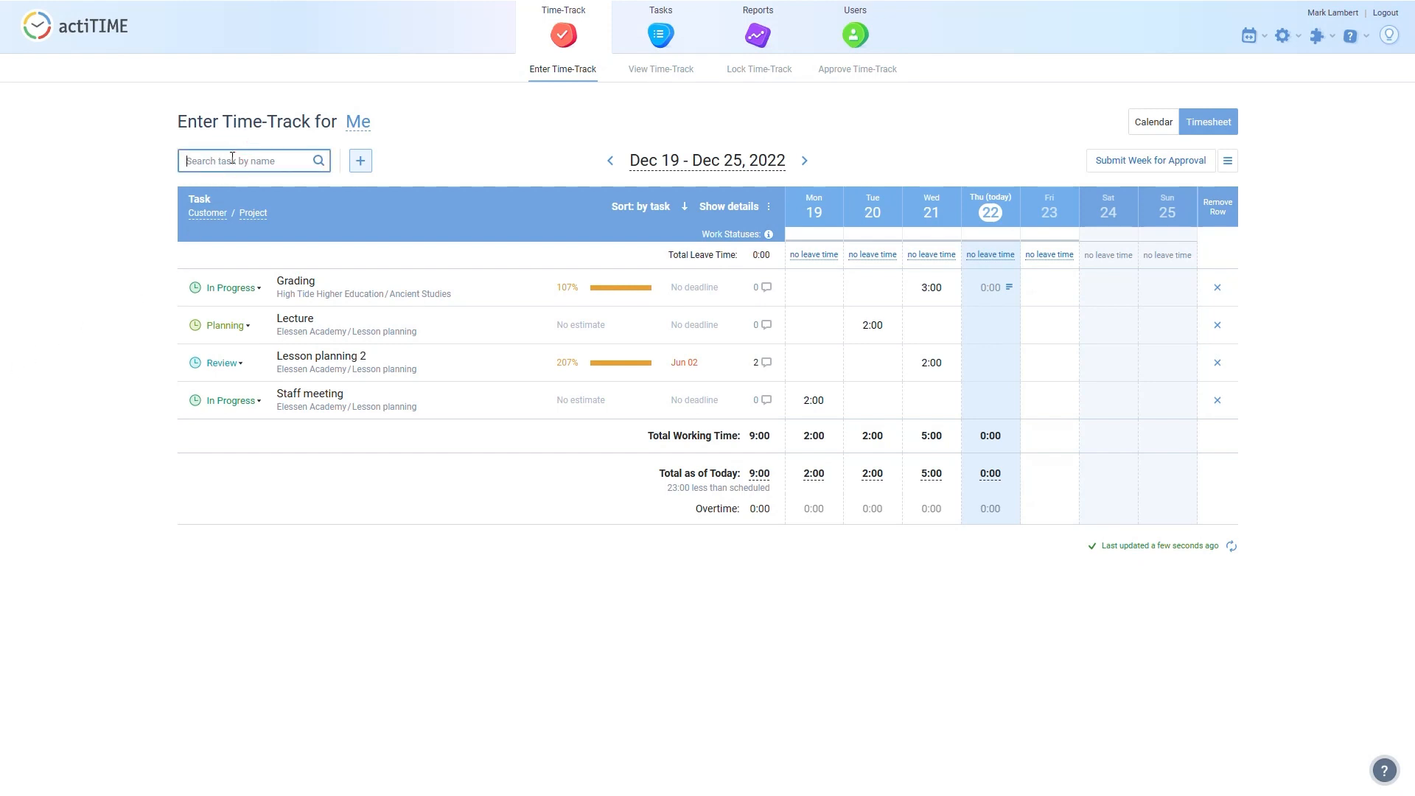
{"action": "type", "text": "le"}
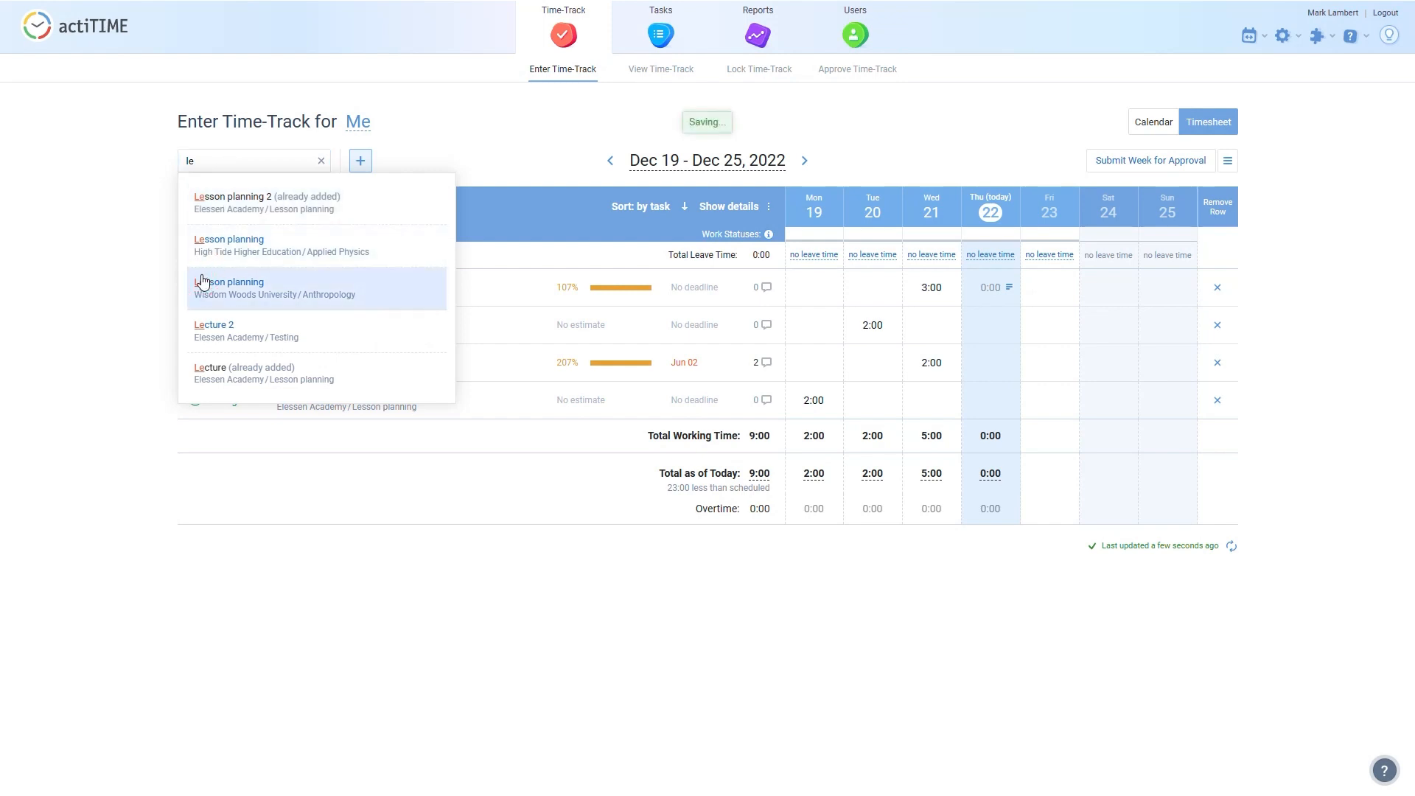
{"action": "left_click", "coordinate": [231, 287]}
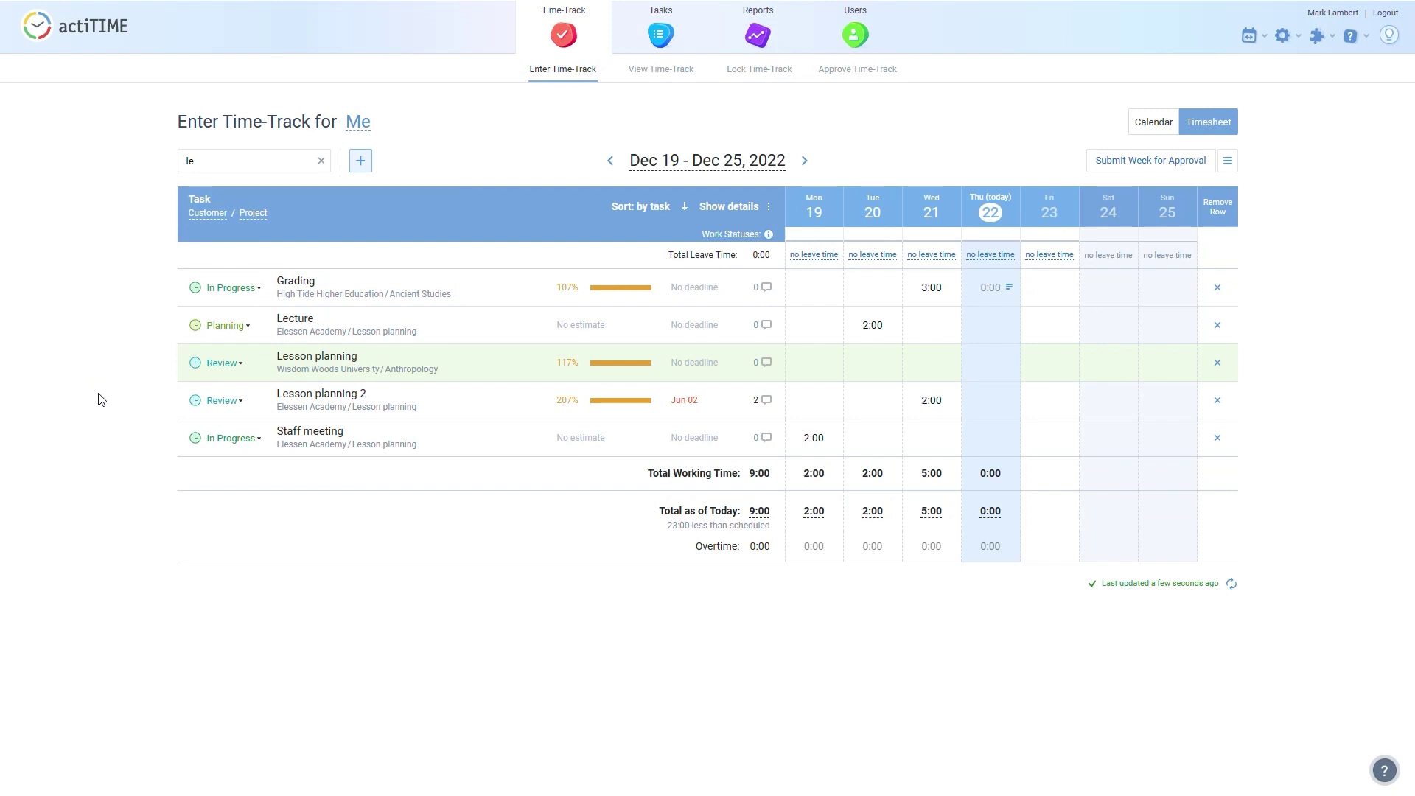
{"action": "left_click", "coordinate": [359, 161]}
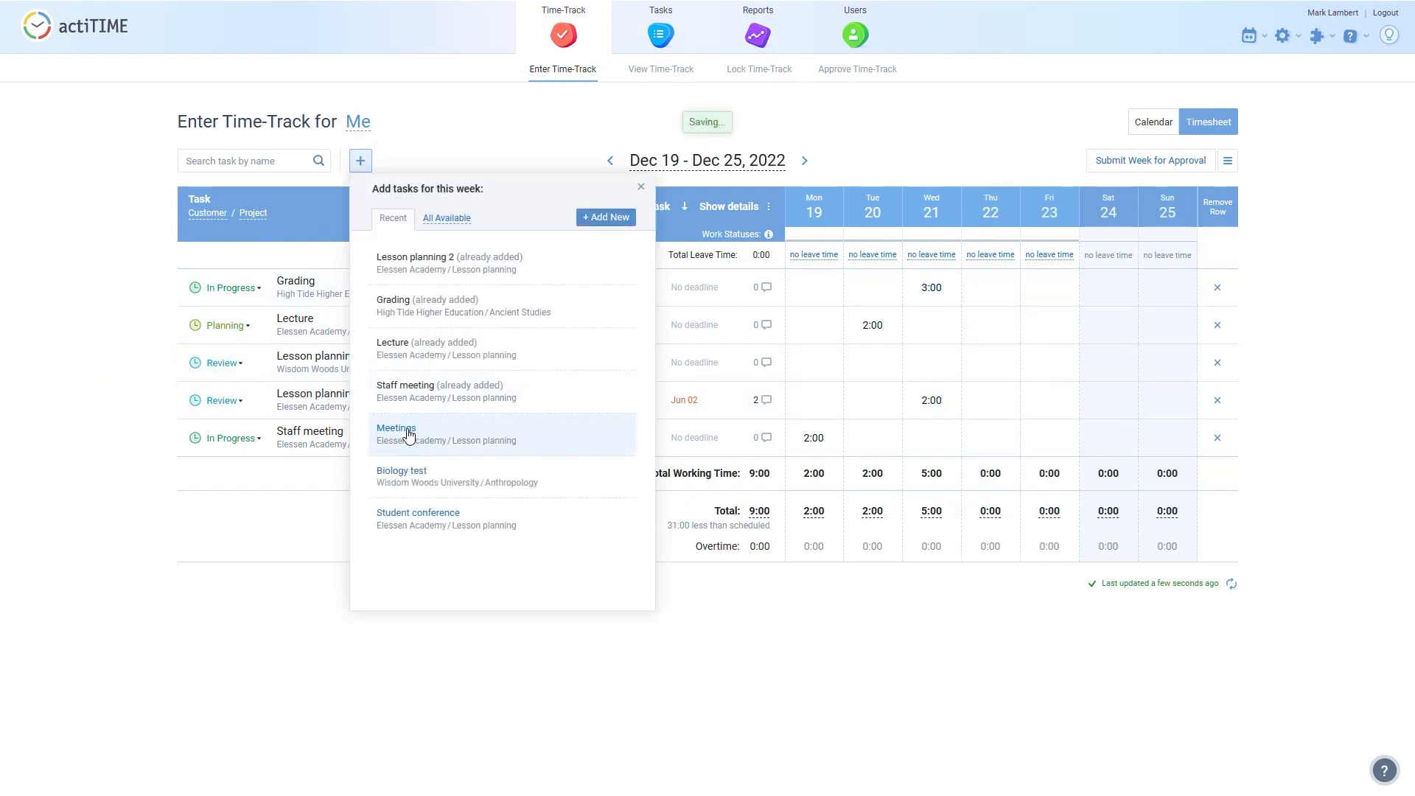
Add the Meetings task row and log 1:00 on Thursday with the note 'Some comment'
{"action": "left_click", "coordinate": [409, 434]}
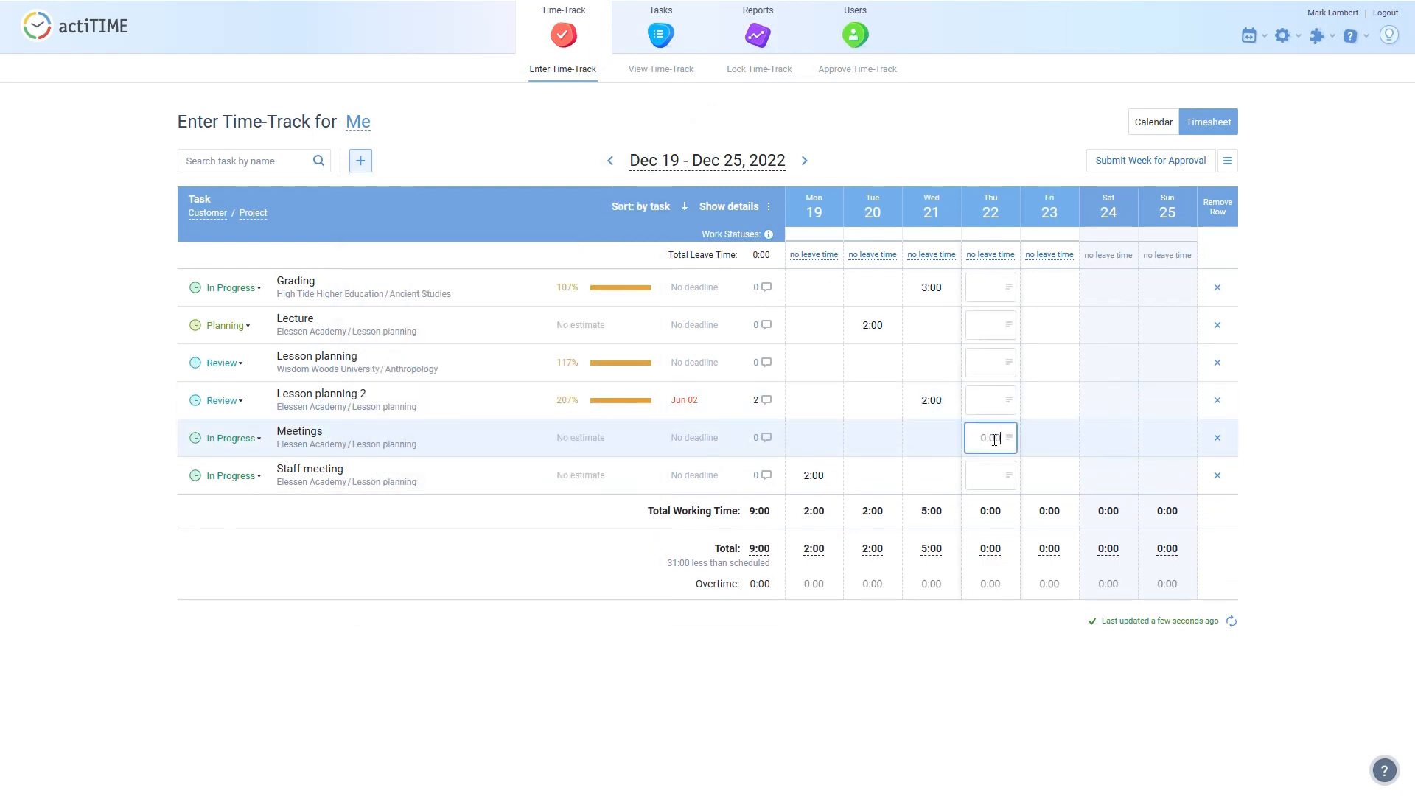
{"action": "left_click", "coordinate": [1008, 442]}
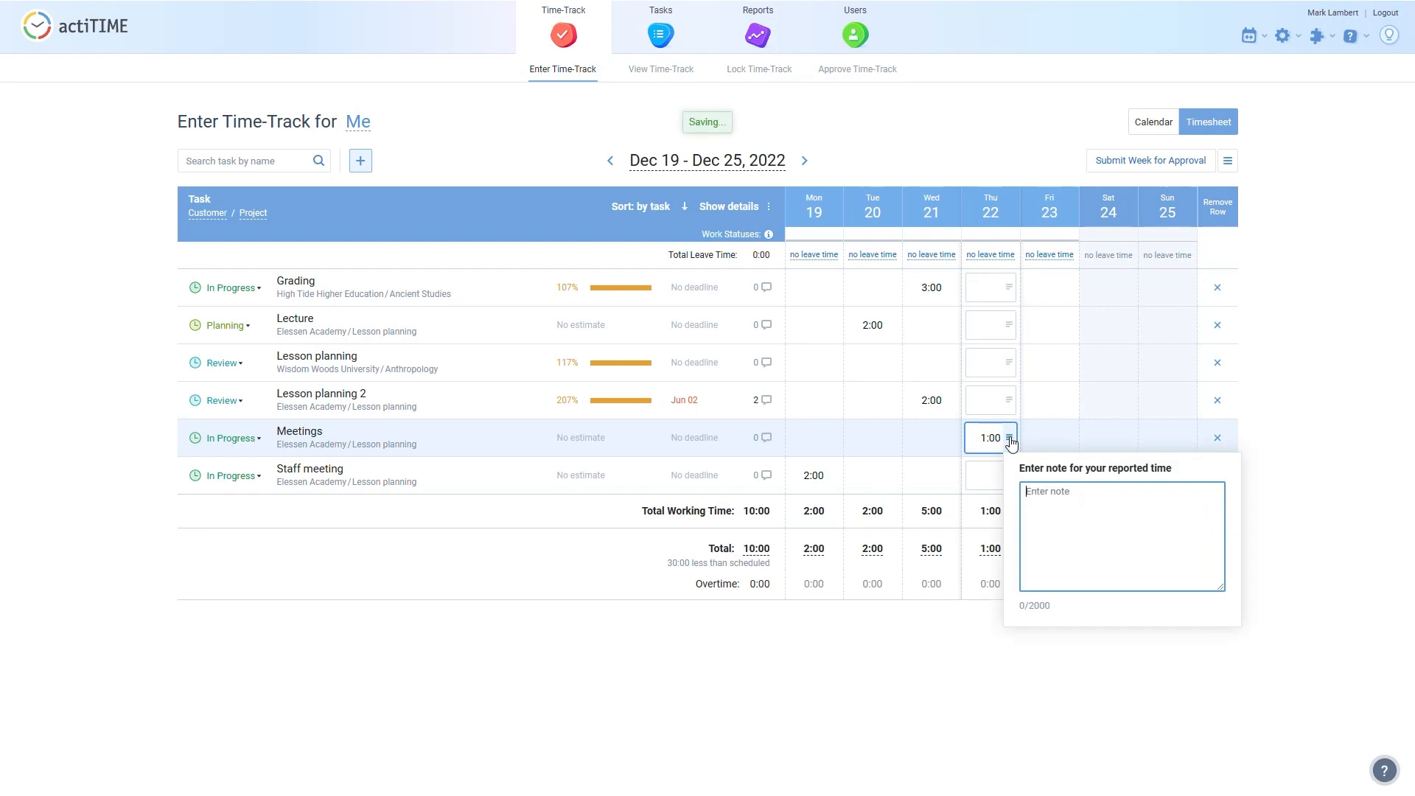
{"action": "type", "text": "Some comment"}
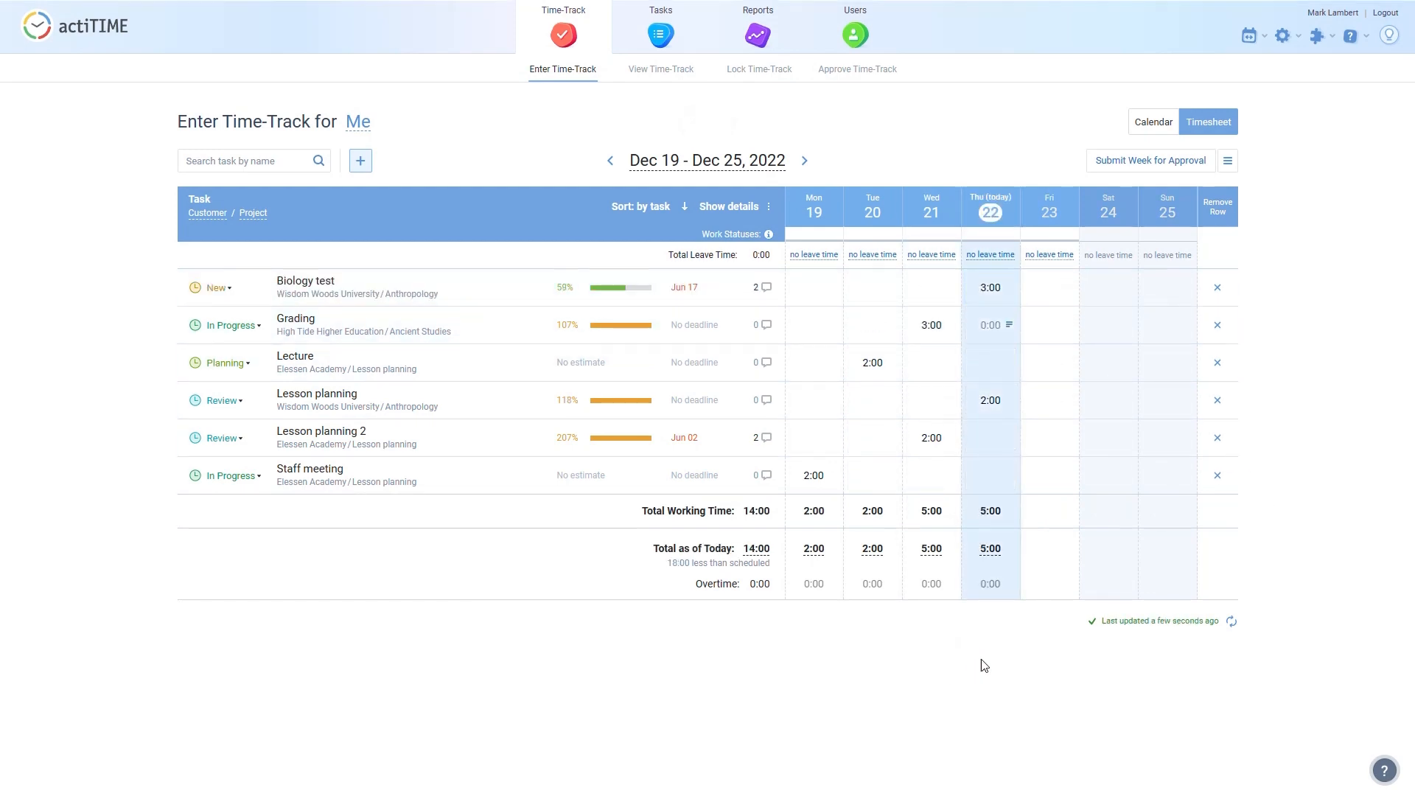
Enter a full day of Family Leave as Thursday's leave time
{"action": "left_click", "coordinate": [989, 253]}
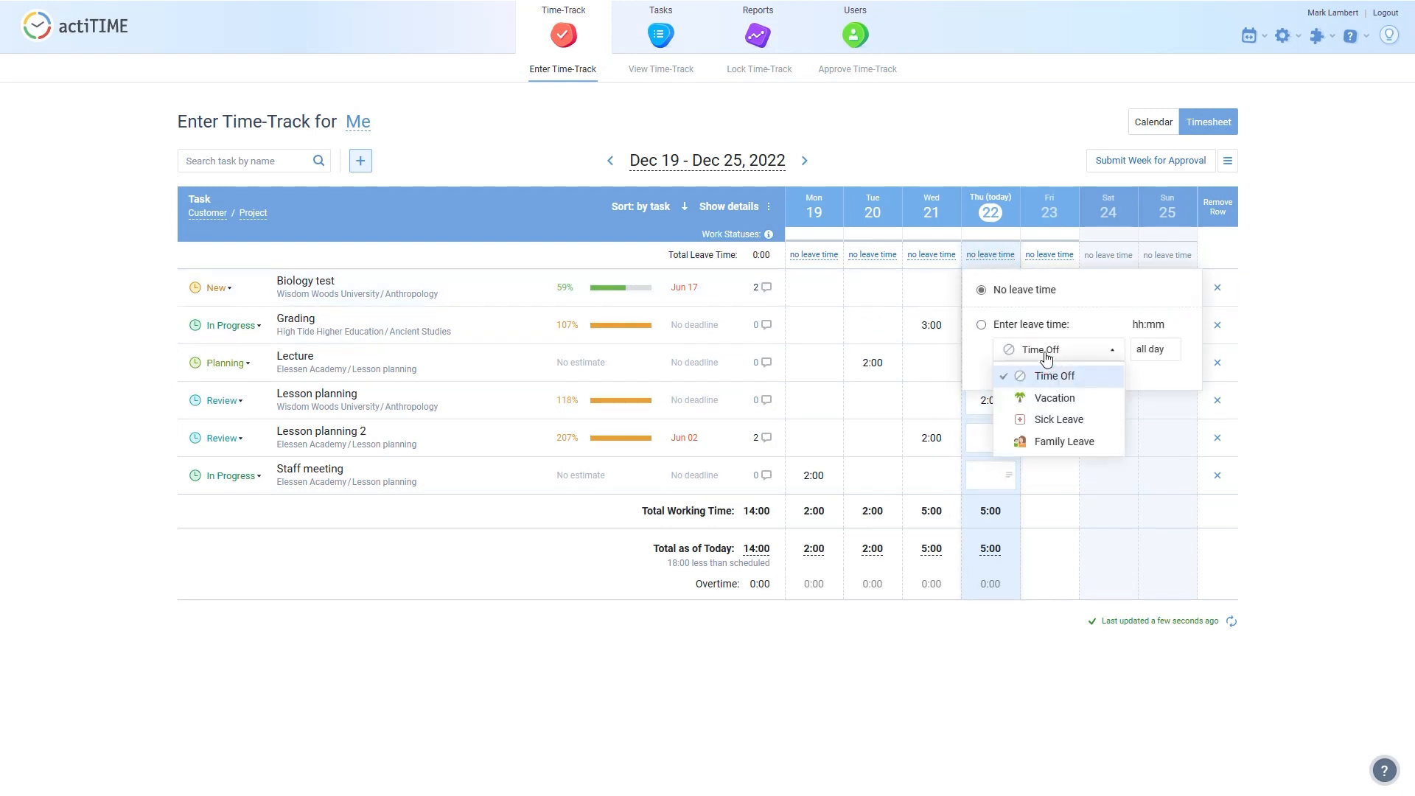
{"action": "left_click", "coordinate": [1062, 441]}
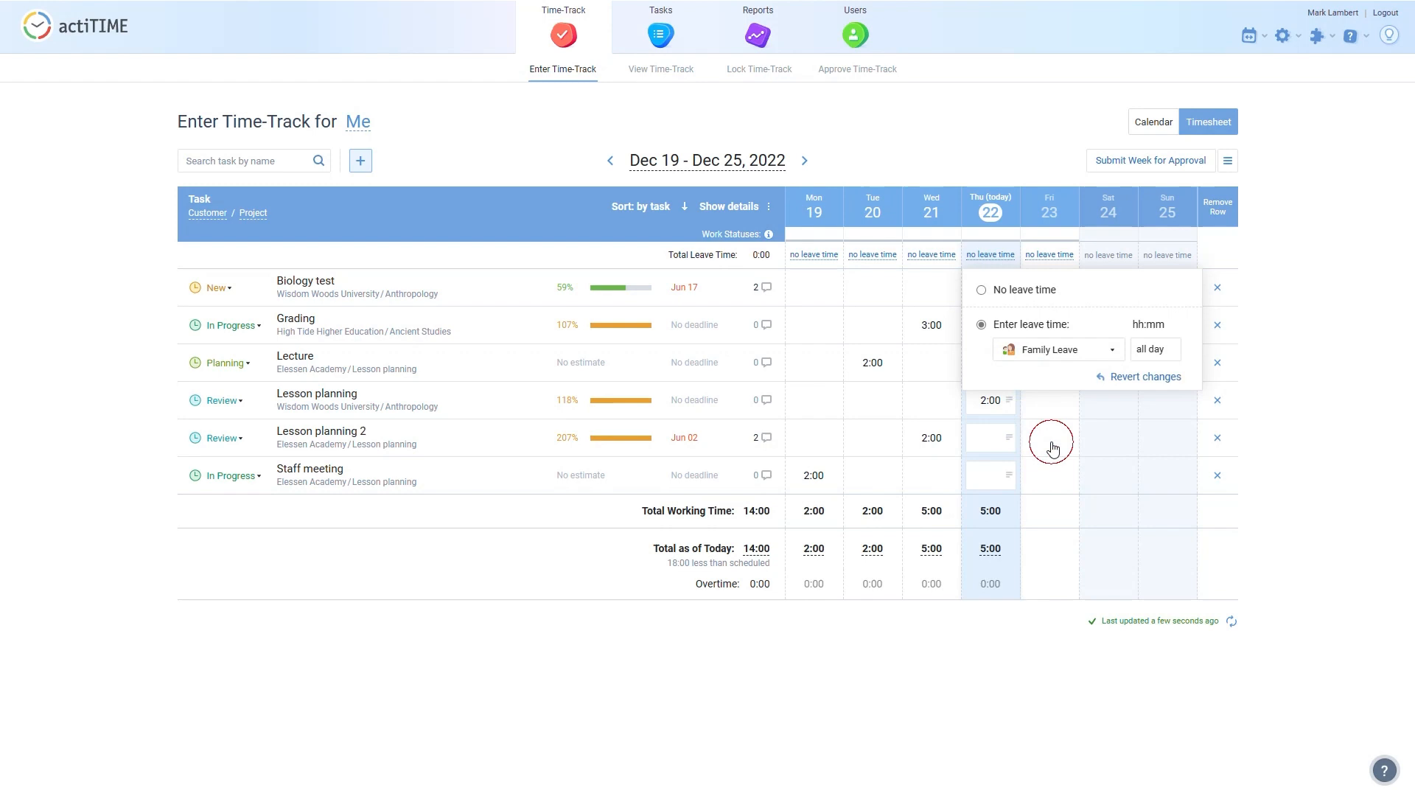
{"action": "left_click", "coordinate": [1048, 233]}
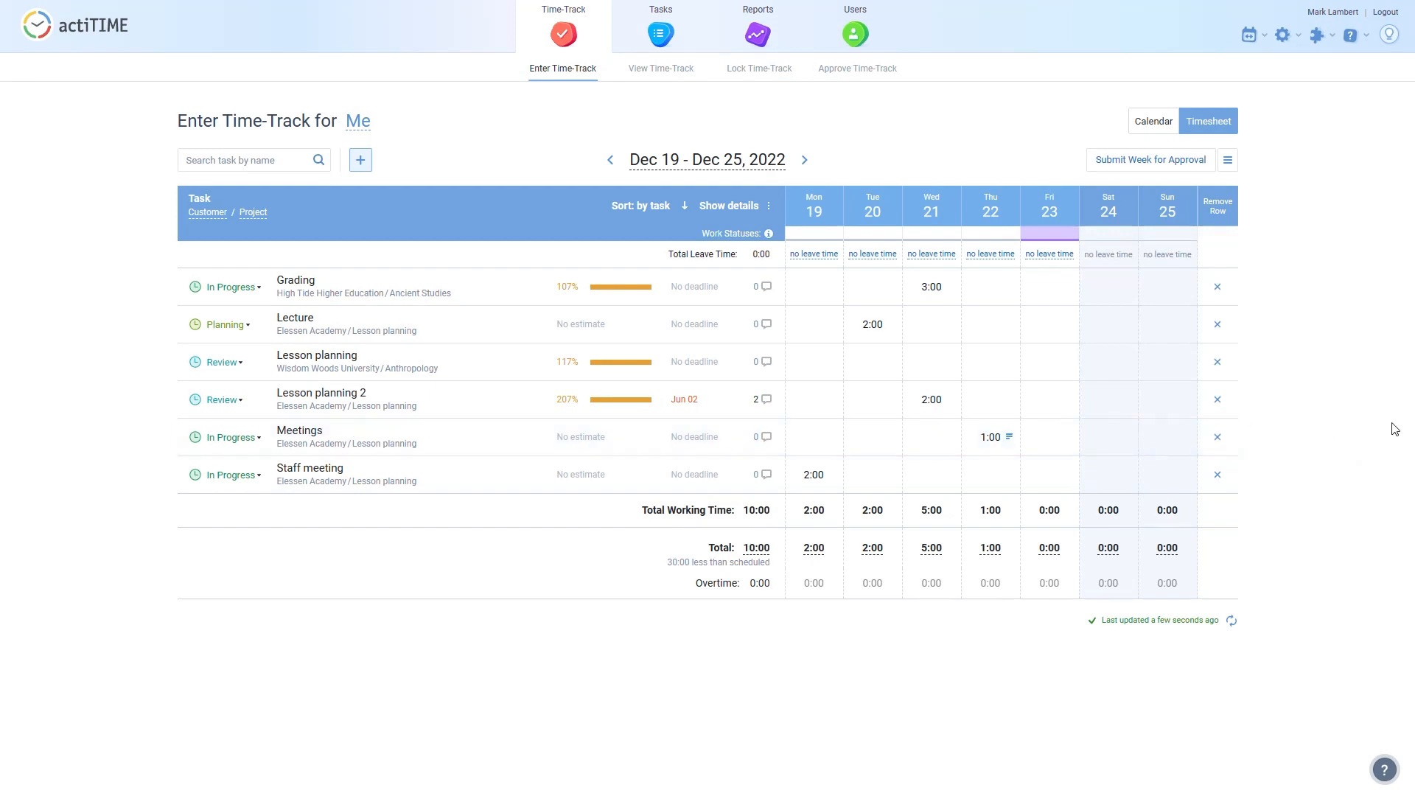
Start the Meetings timer in the actiTIME Timer extension, then go to the View Time-Track report
{"action": "left_click", "coordinate": [1304, 56]}
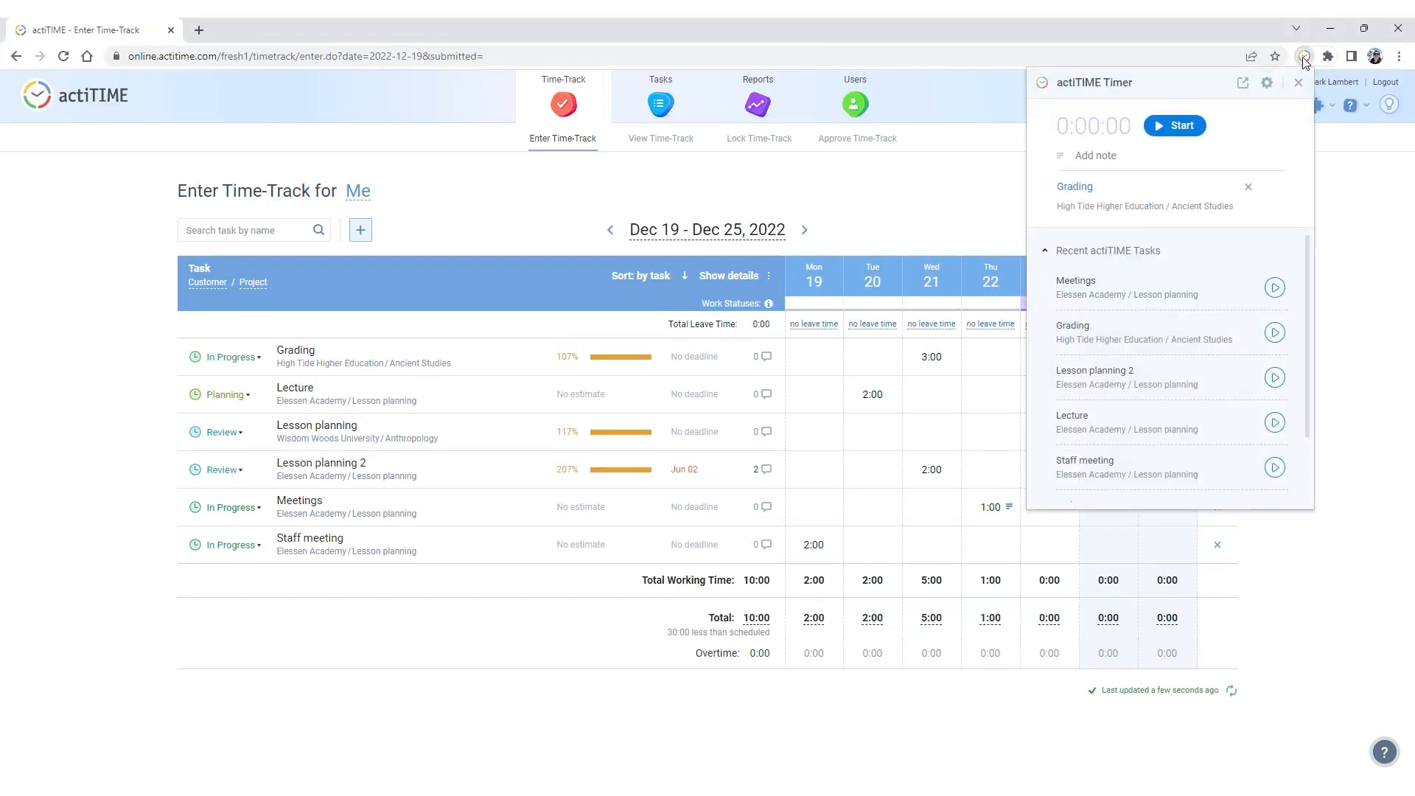
{"action": "mouse_move", "coordinate": [1036, 346]}
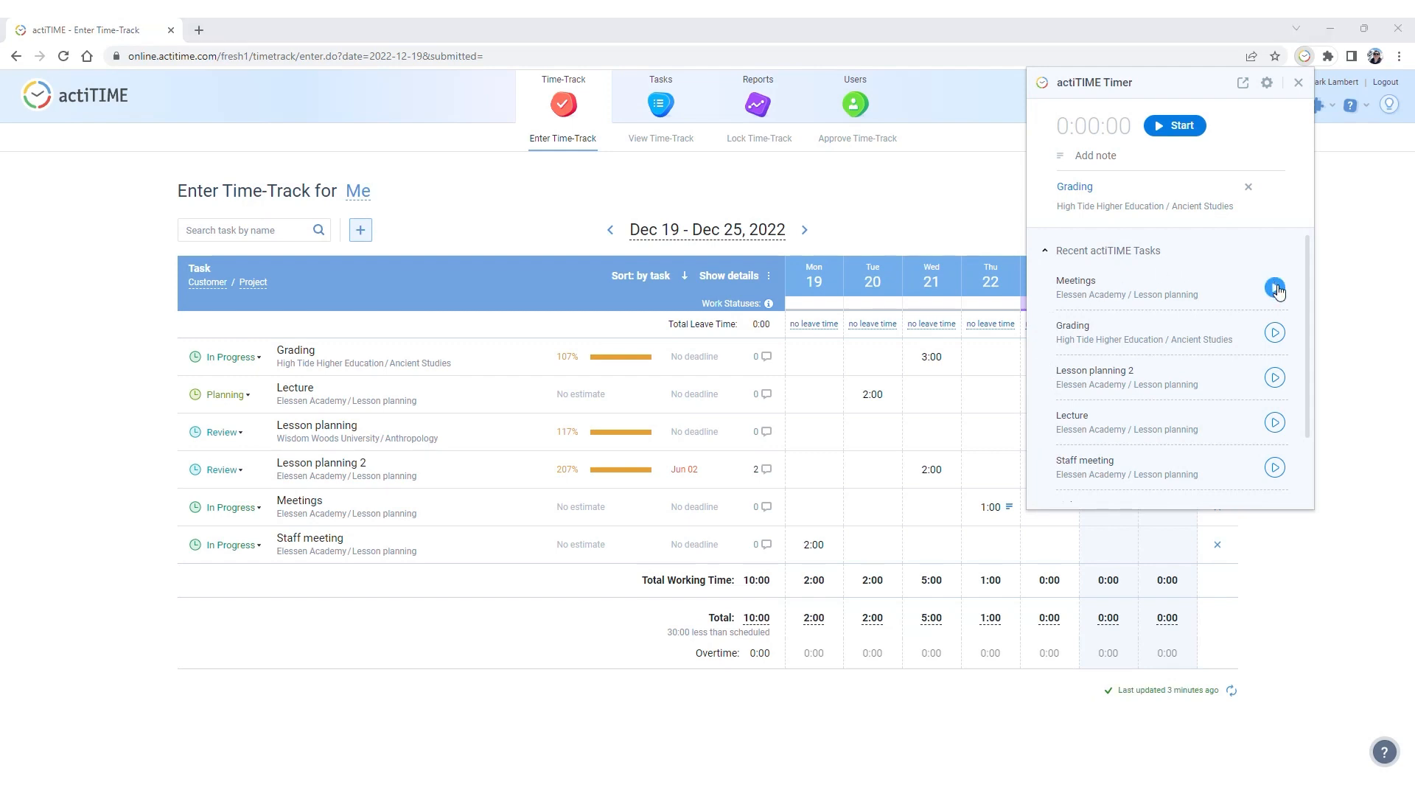
{"action": "left_click", "coordinate": [1276, 289]}
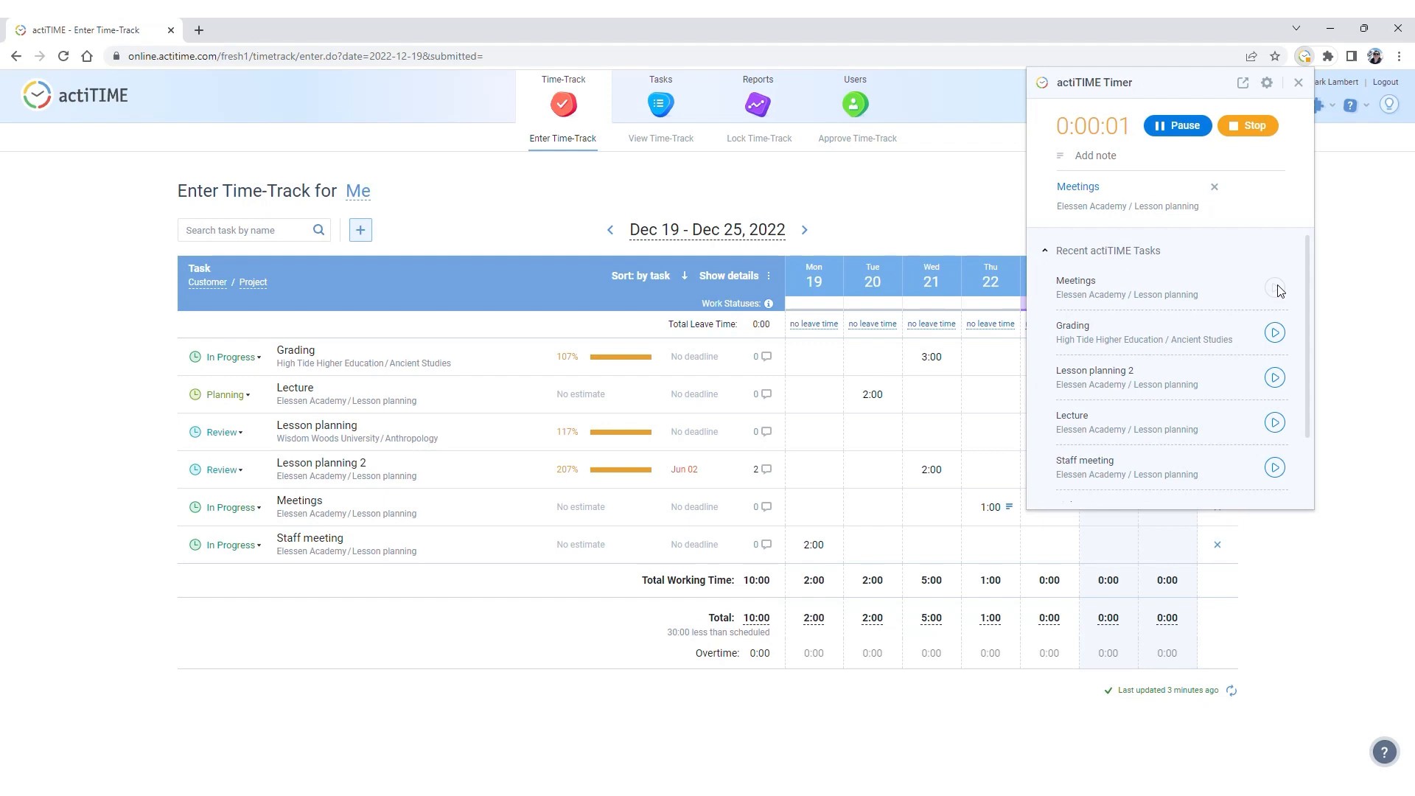
{"action": "mouse_move", "coordinate": [1213, 156]}
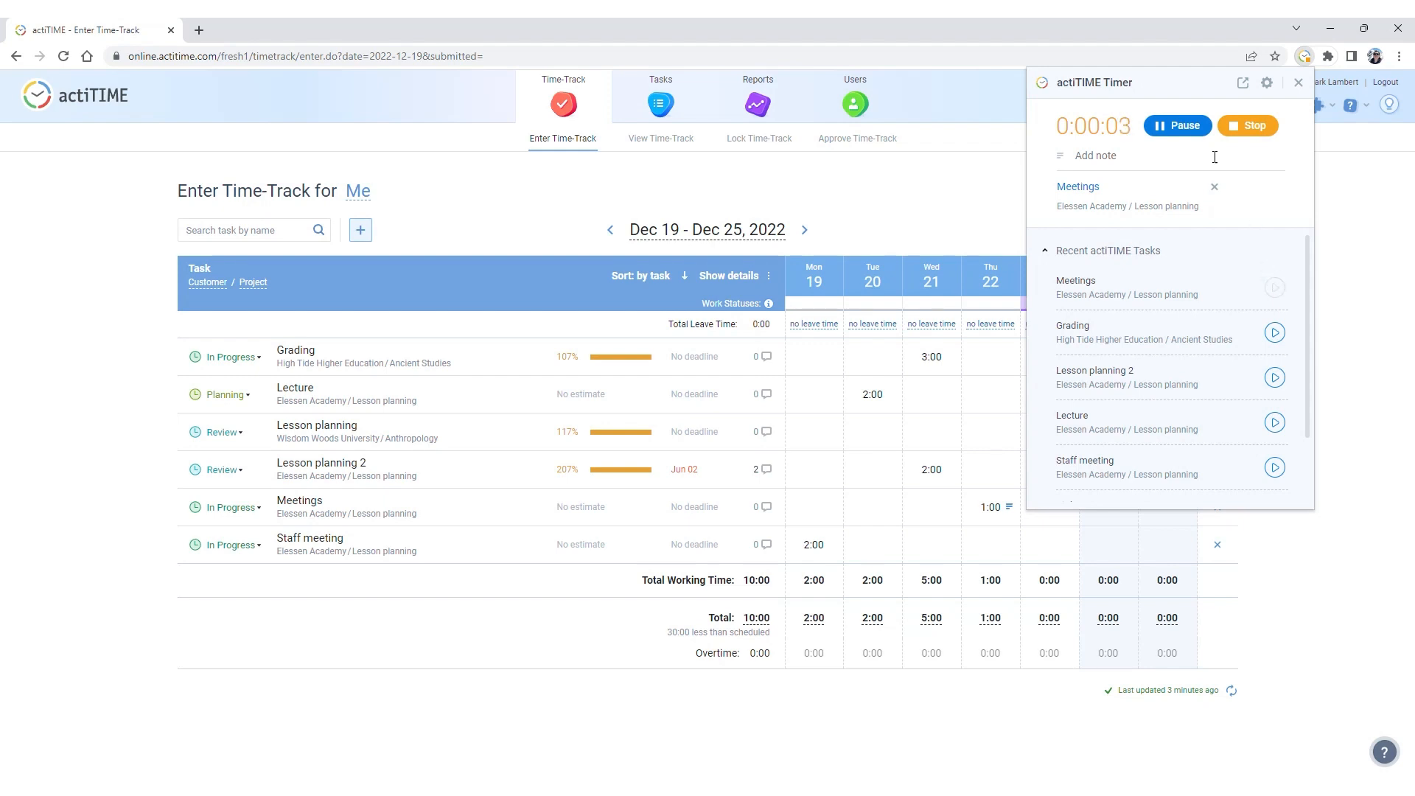
{"action": "left_click", "coordinate": [1176, 124]}
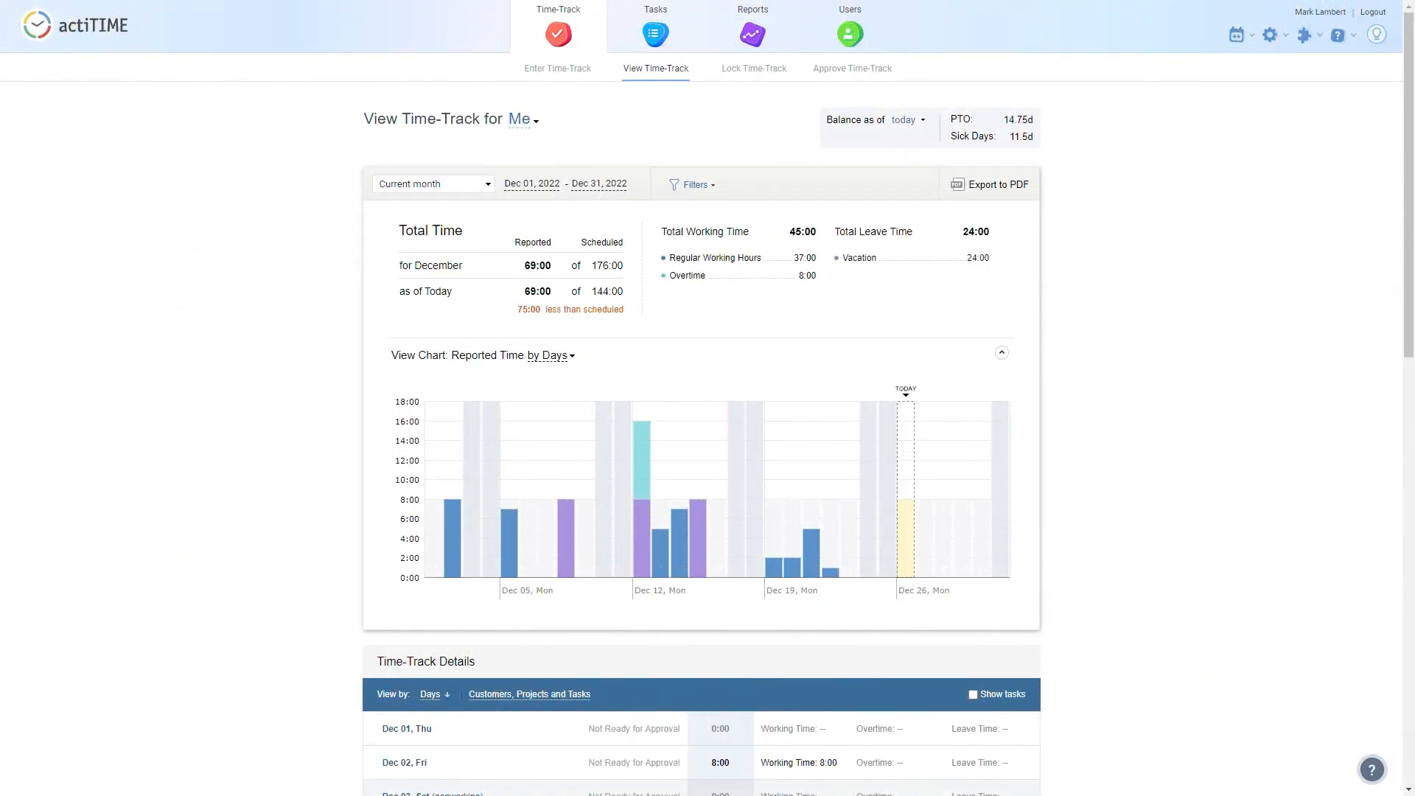
{"action": "mouse_move", "coordinate": [434, 184]}
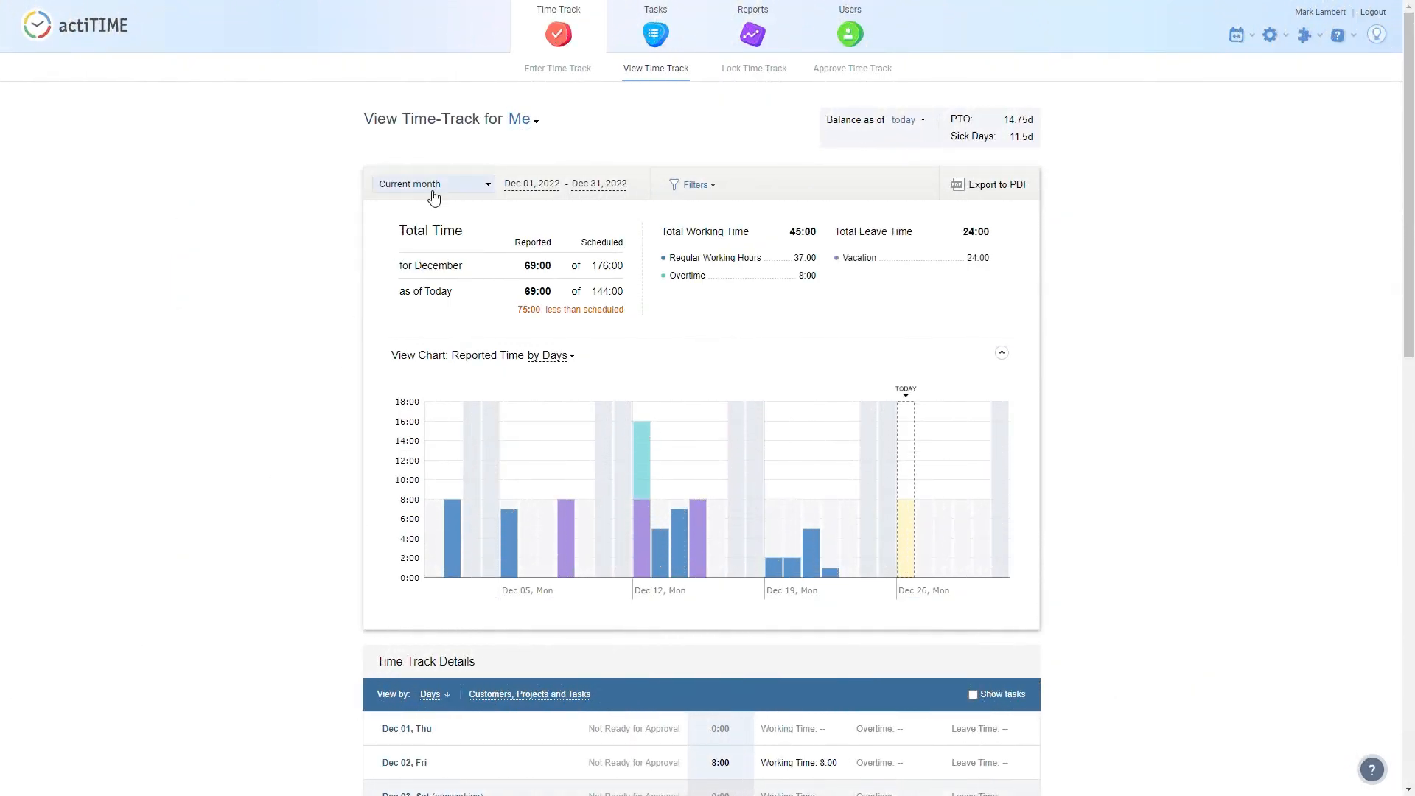
Show the previous month (November 2022) filtered to the Lesson planning project, 51:30 reported
{"action": "left_click", "coordinate": [433, 183]}
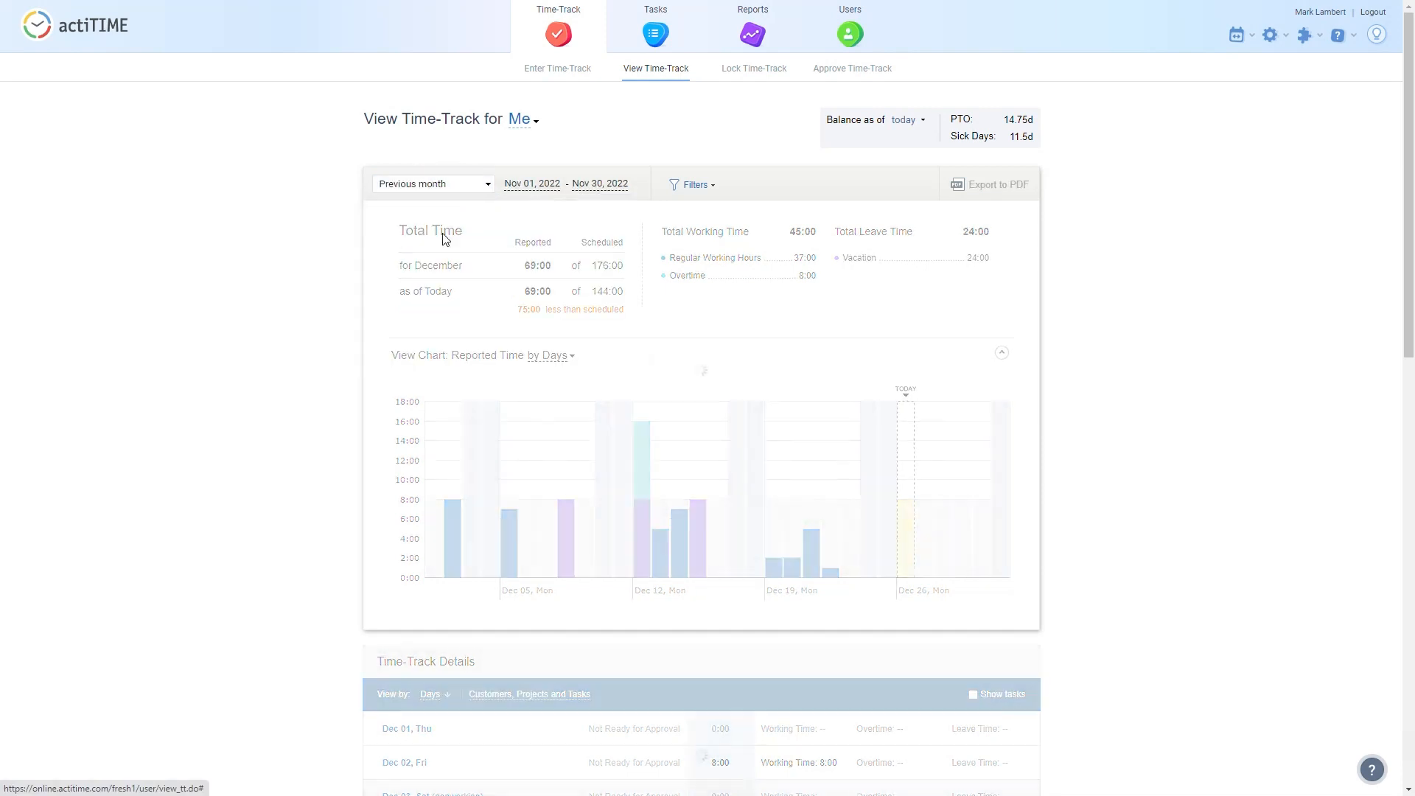
{"action": "left_click", "coordinate": [693, 184]}
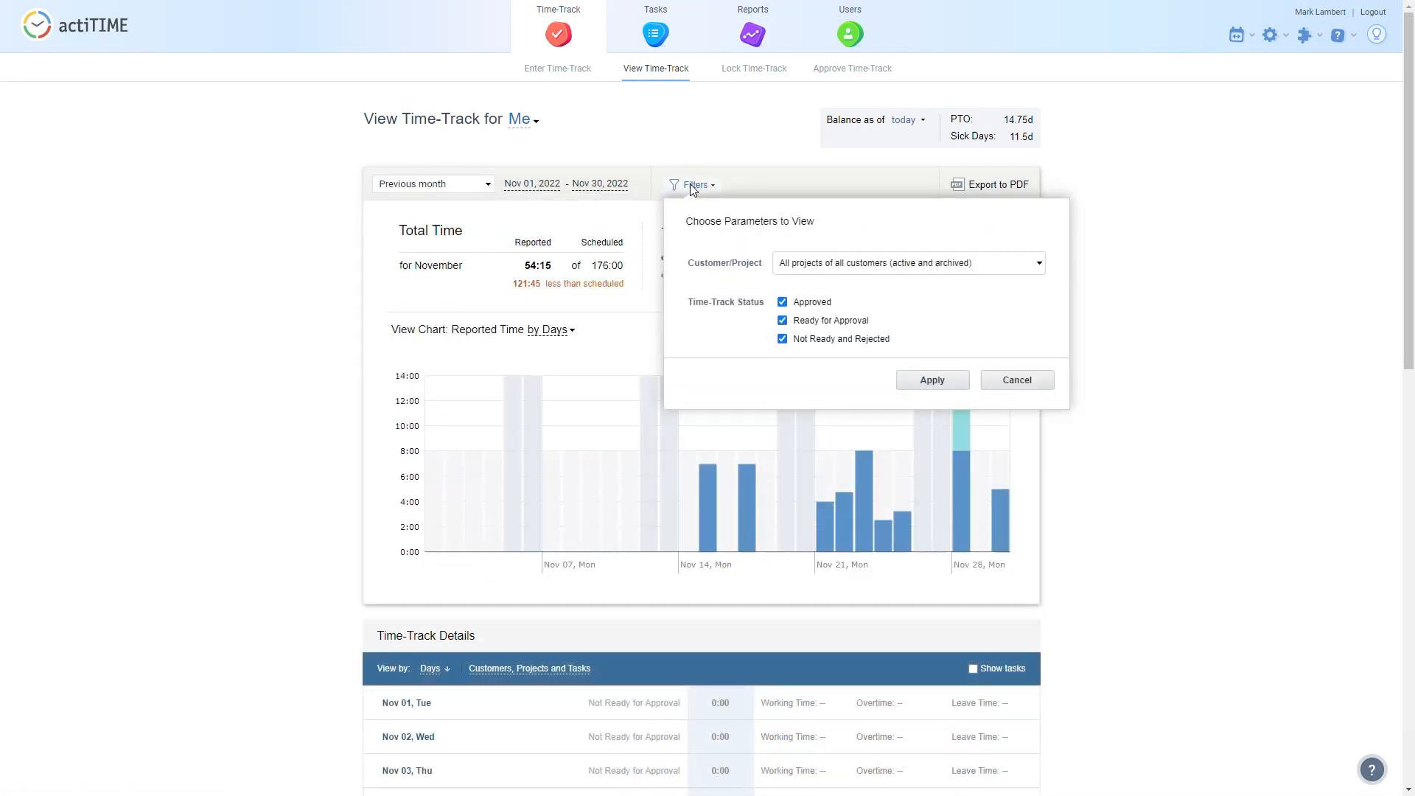
{"action": "left_click", "coordinate": [909, 262]}
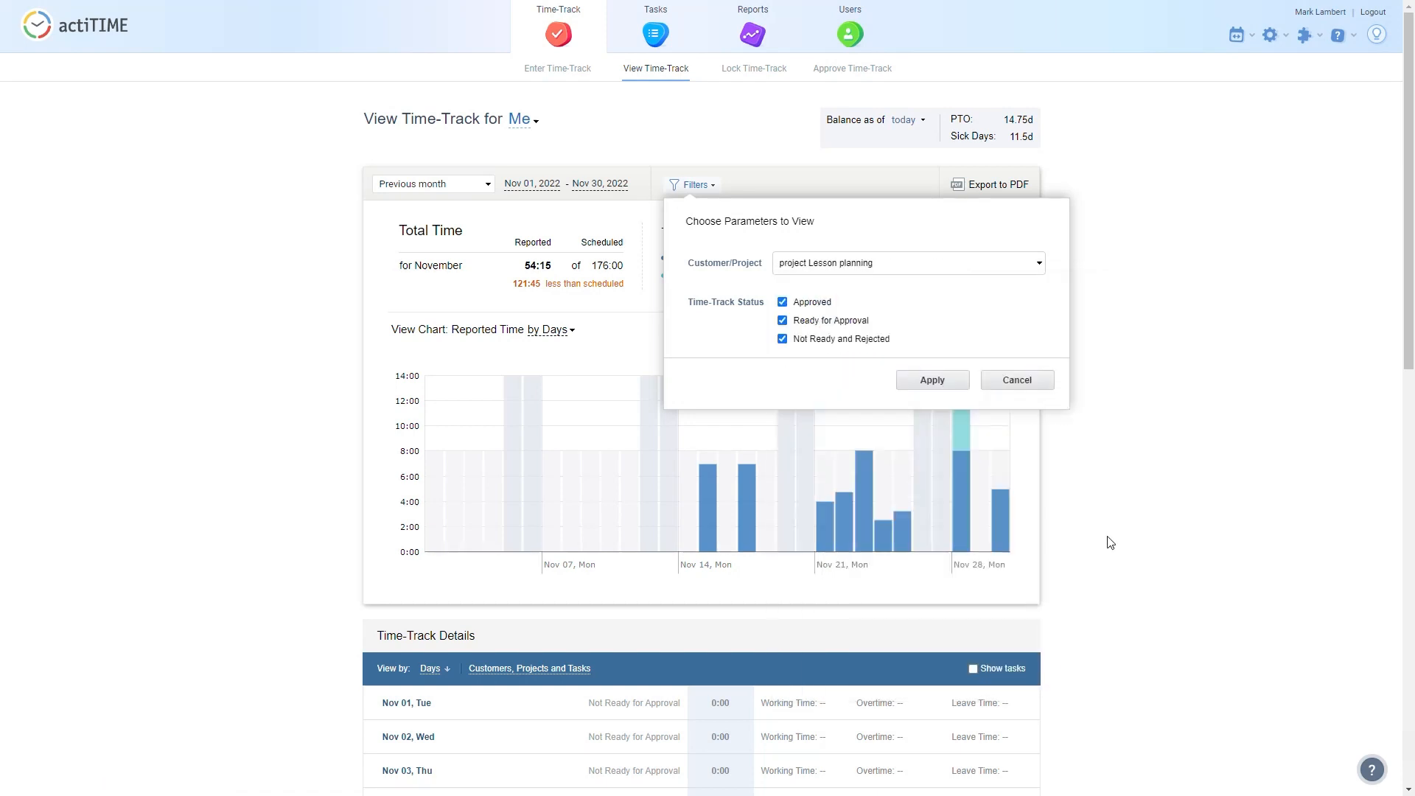
{"action": "left_click", "coordinate": [932, 379]}
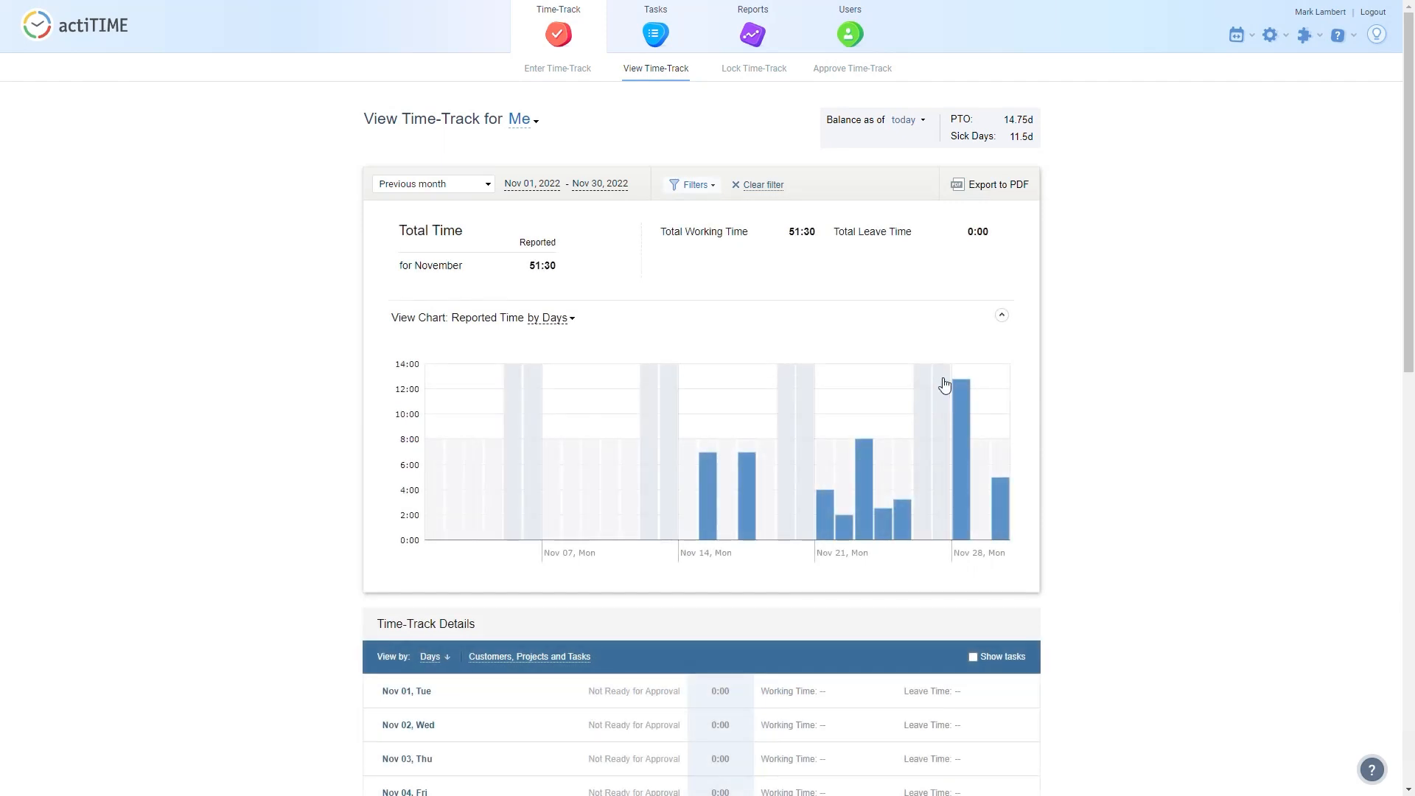
{"action": "mouse_move", "coordinate": [597, 316]}
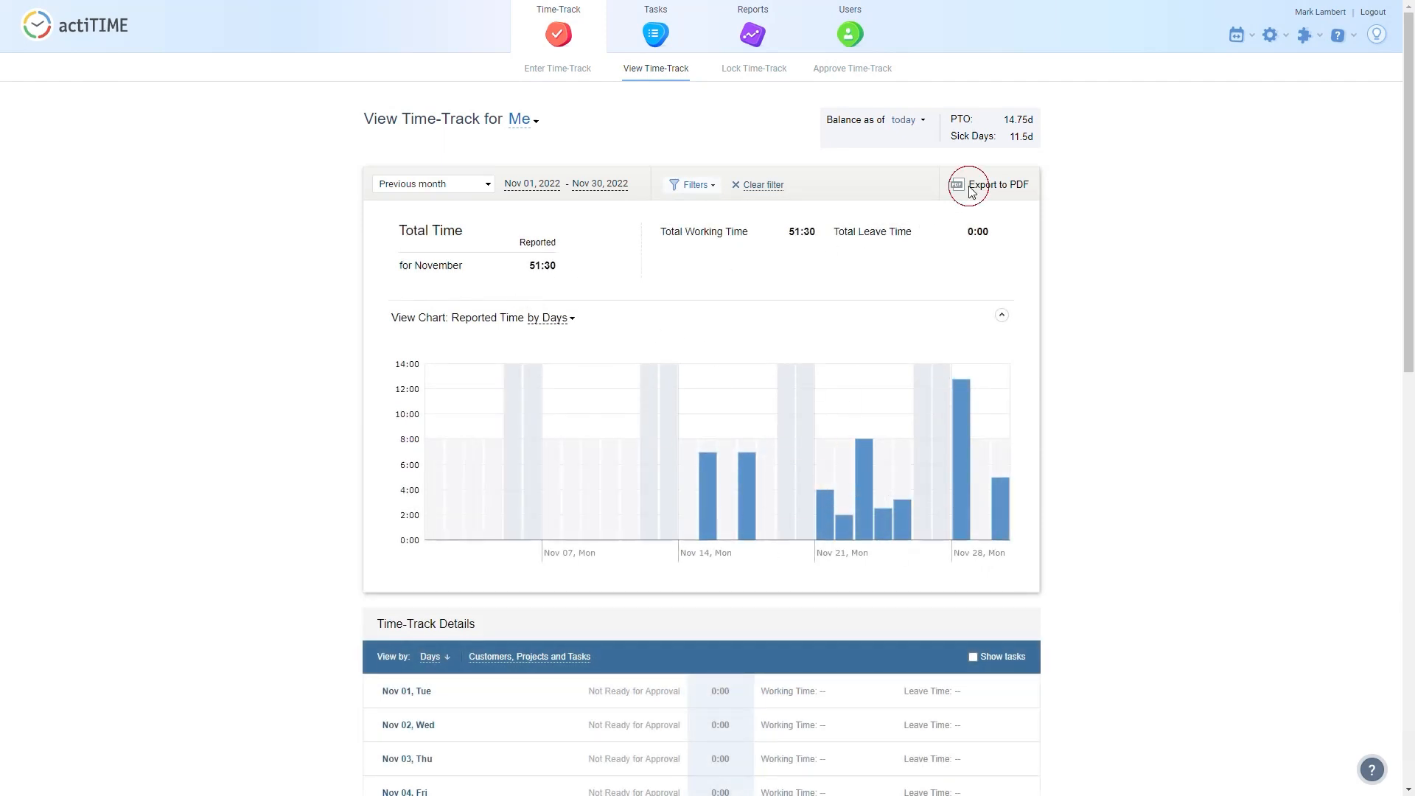
Export the filtered November time-track report to PDF, showing its preview with page setup options
{"action": "left_click", "coordinate": [989, 184]}
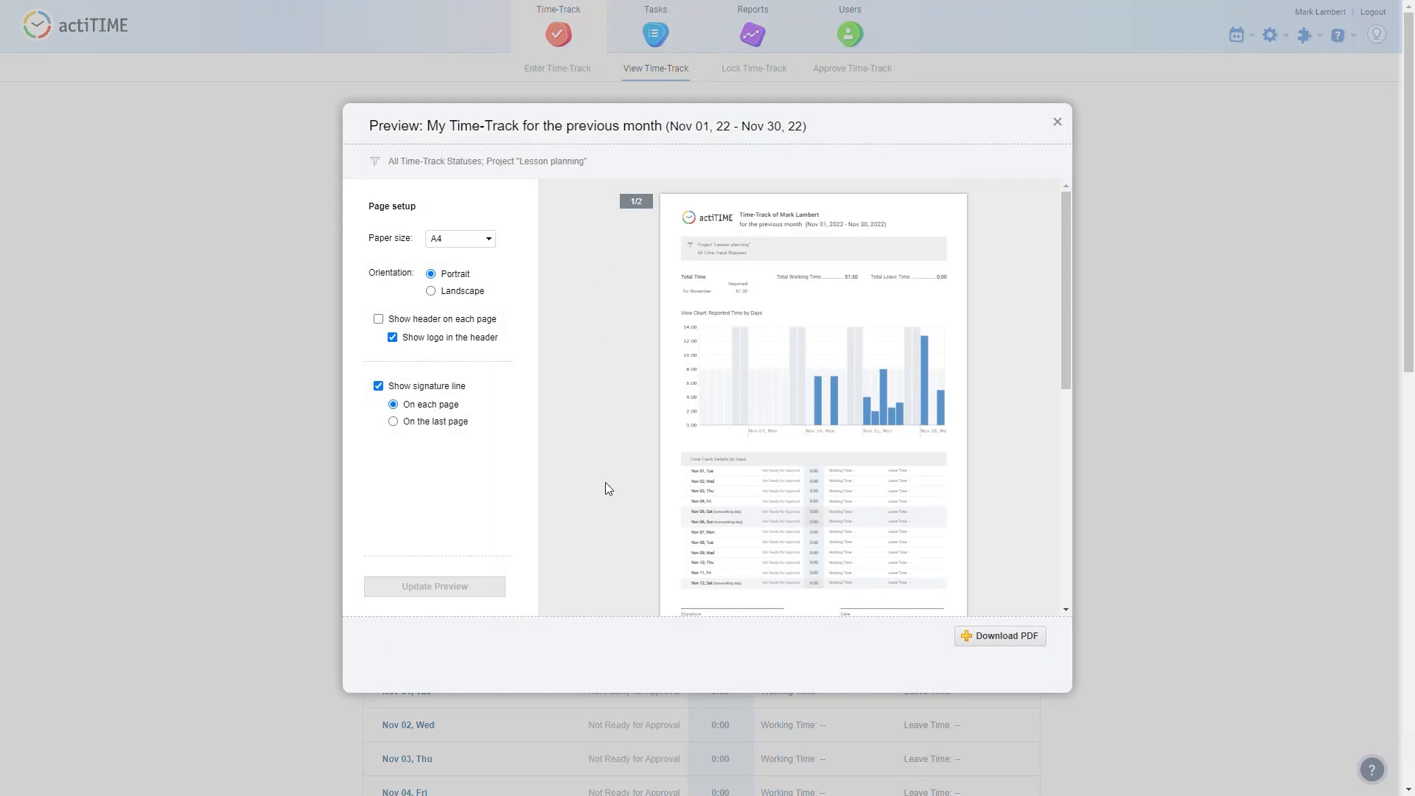
{"action": "mouse_move", "coordinate": [1088, 316]}
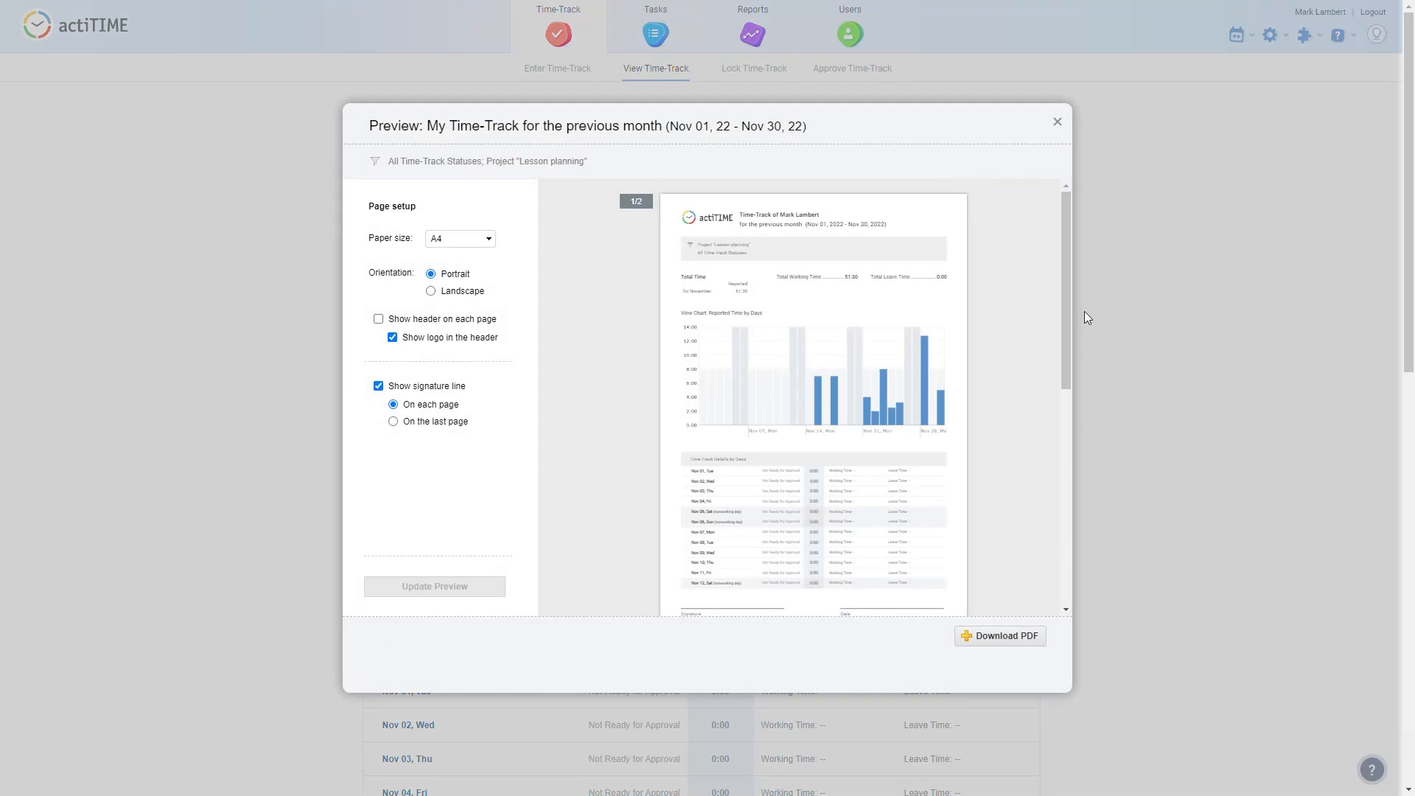